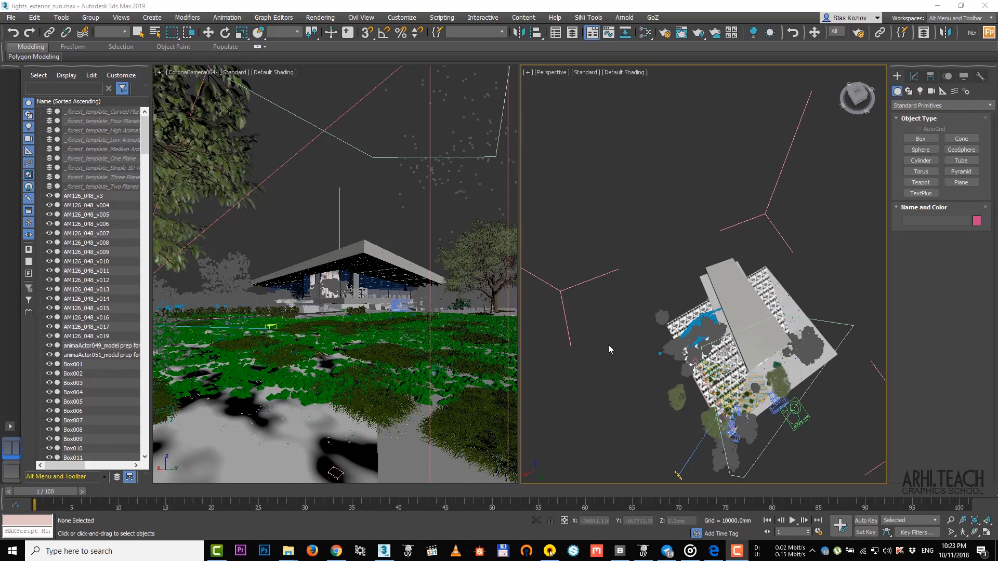
pyautogui.moveTo(606, 237)
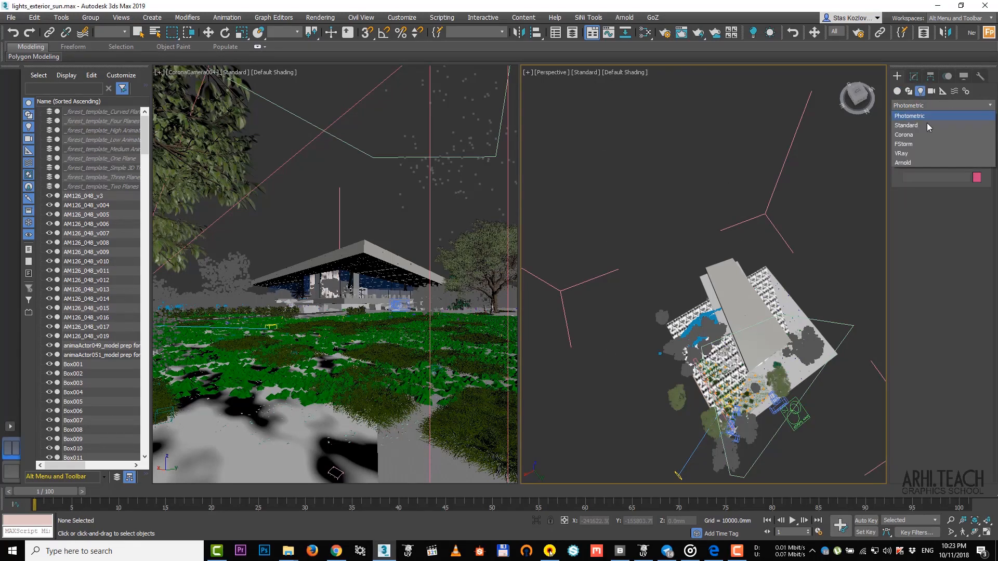
# Step: Create a CoronaSun light from the Corona light types and move it over the building
pyautogui.click(904, 134)
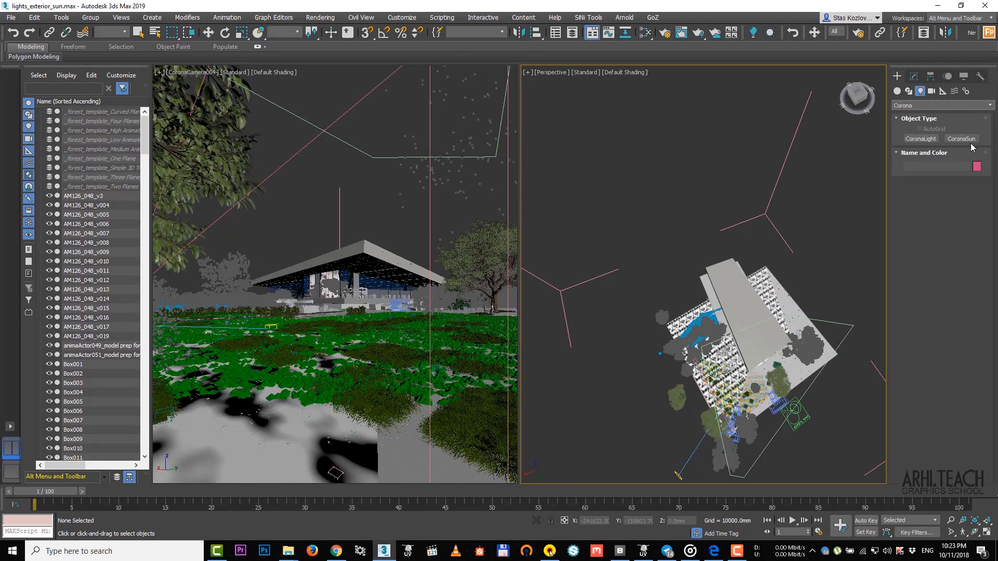
pyautogui.click(961, 138)
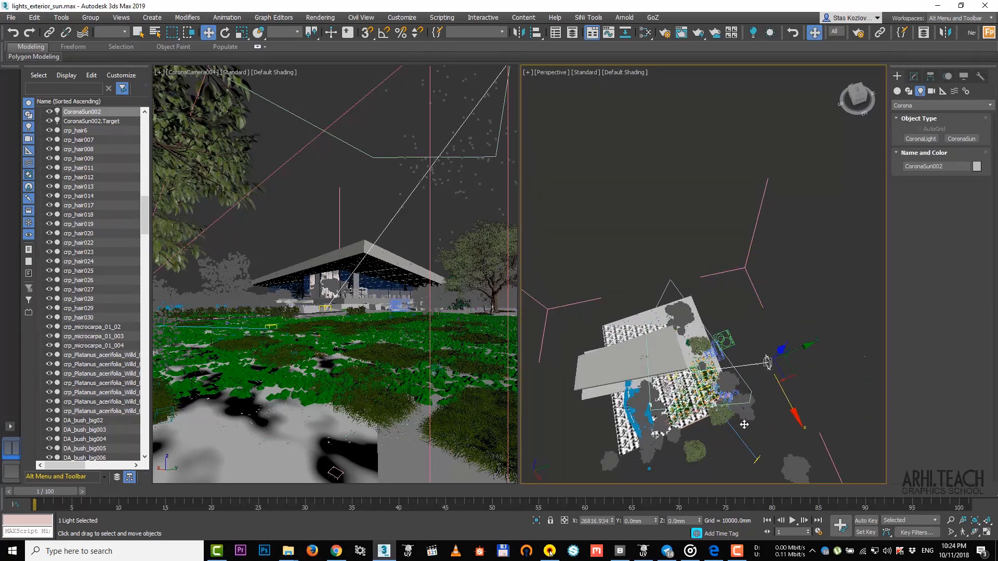
pyautogui.moveTo(767, 363); pyautogui.dragTo(754, 339)
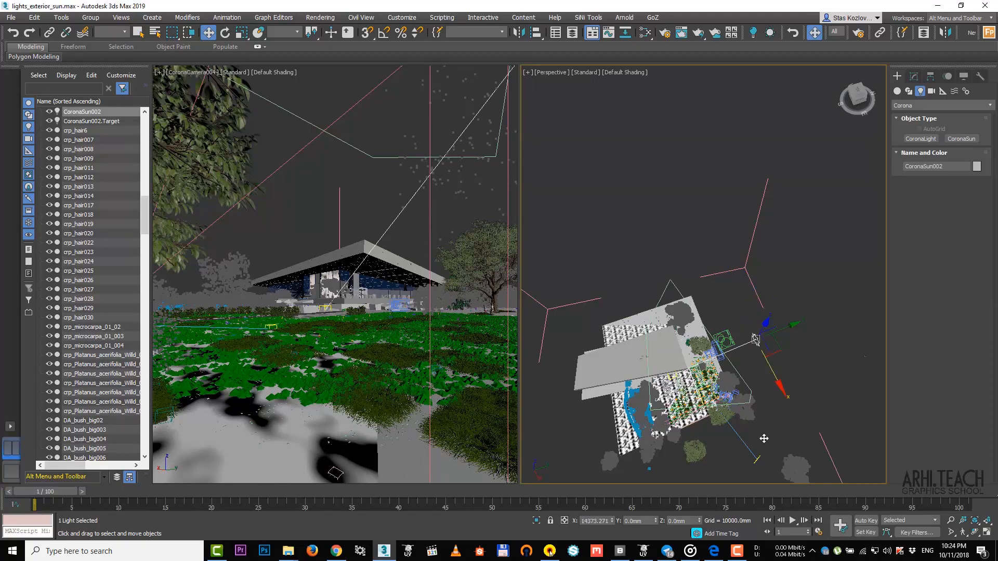
pyautogui.moveTo(754, 338); pyautogui.dragTo(762, 350)
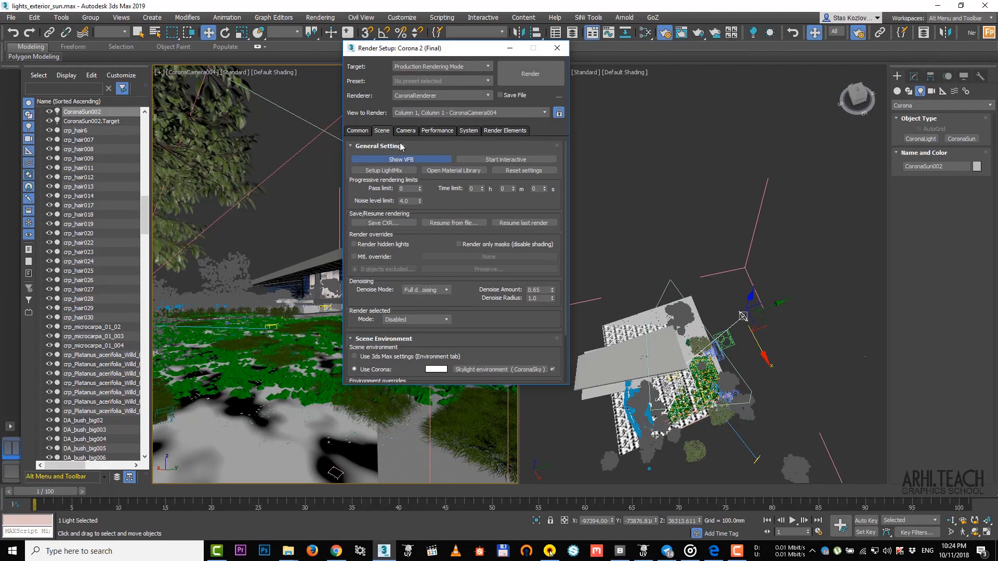
# Step: Launch a Corona render of the camera view from Render Setup to preview the daylight
pyautogui.click(401, 159)
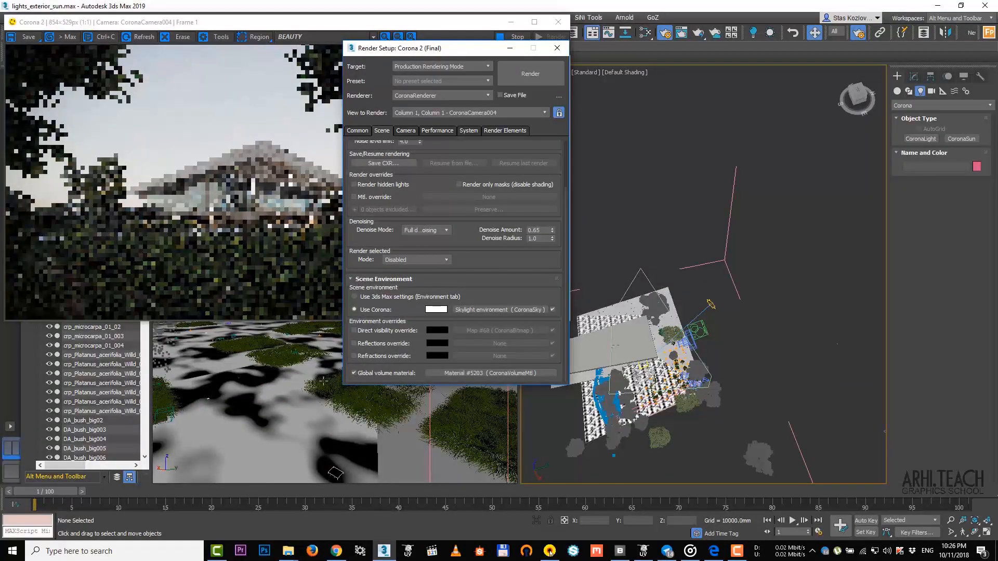
# Step: Link a new CoronaSky environment to CoronaSun002, replacing the old skylight map, and lower exposure to about -2.9 EV
pyautogui.click(354, 374)
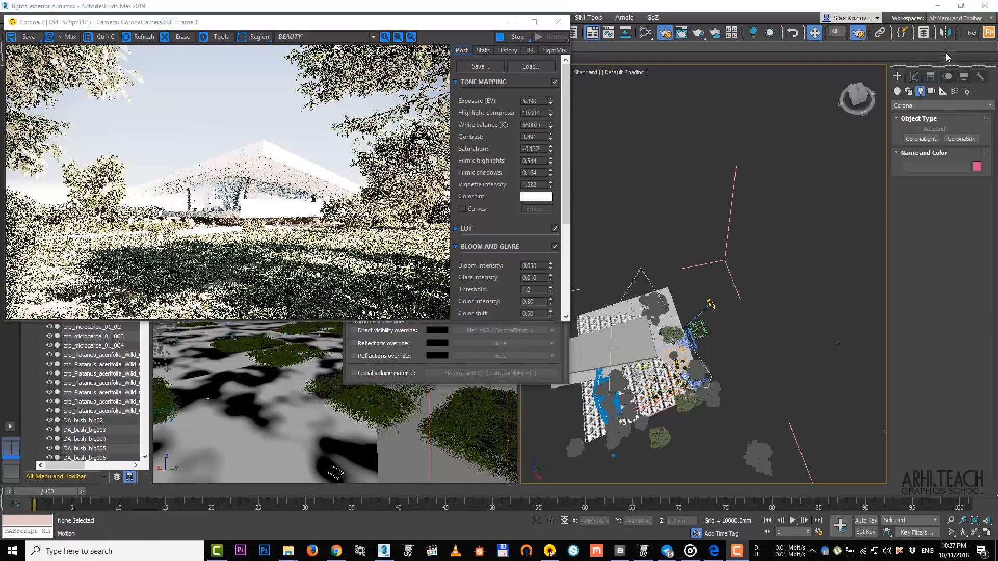
pyautogui.click(914, 76)
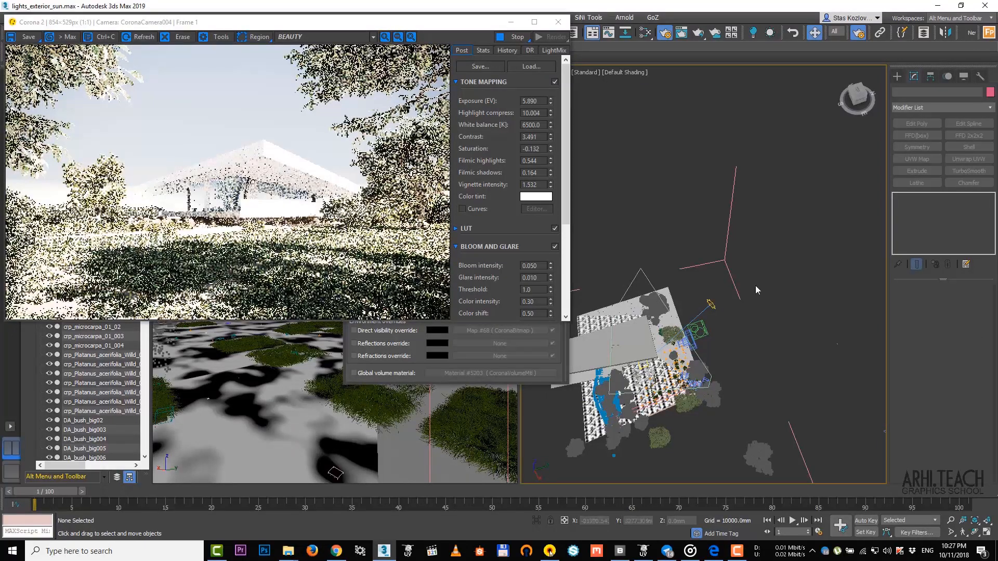
pyautogui.click(708, 303)
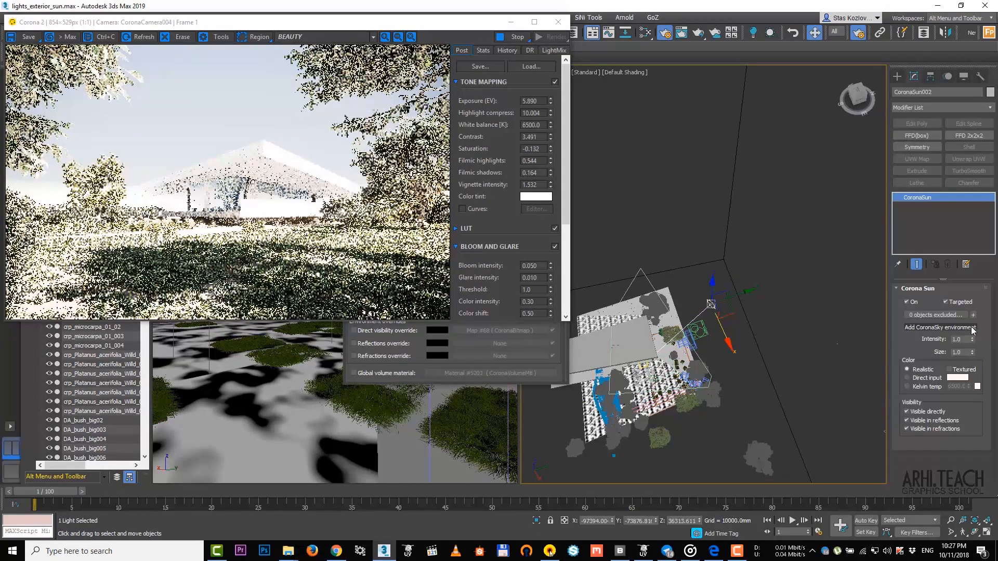
pyautogui.click(941, 328)
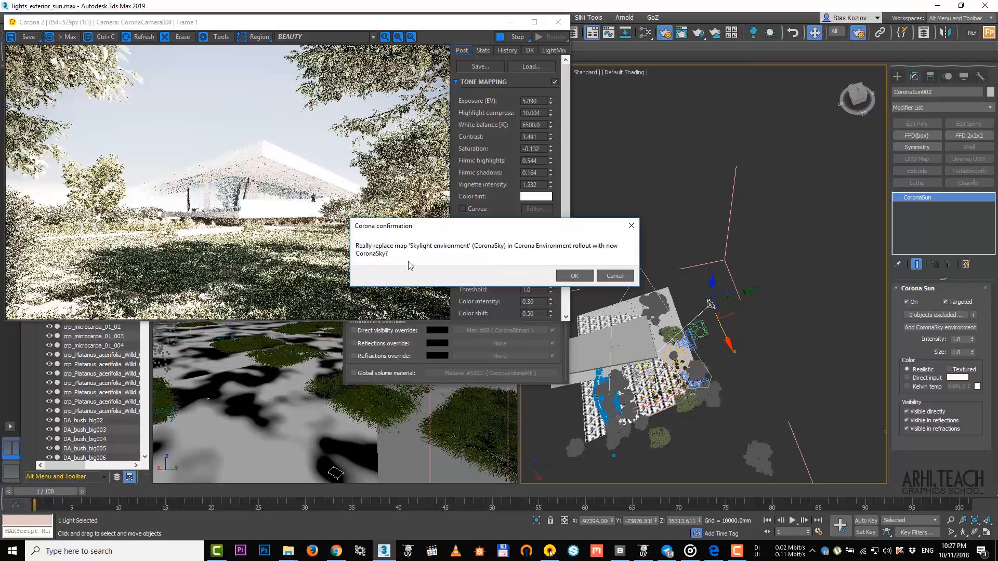
pyautogui.click(575, 275)
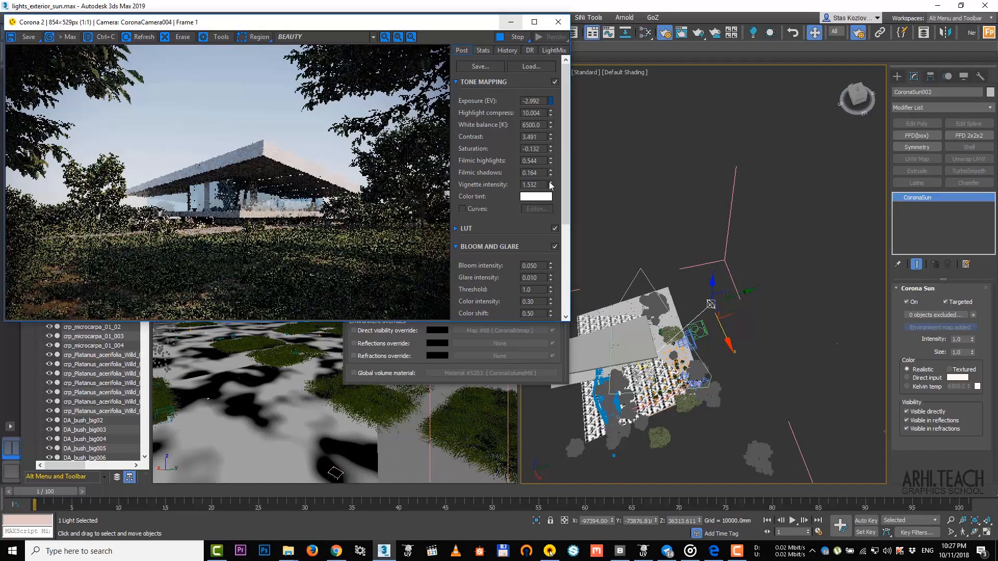
pyautogui.click(551, 99)
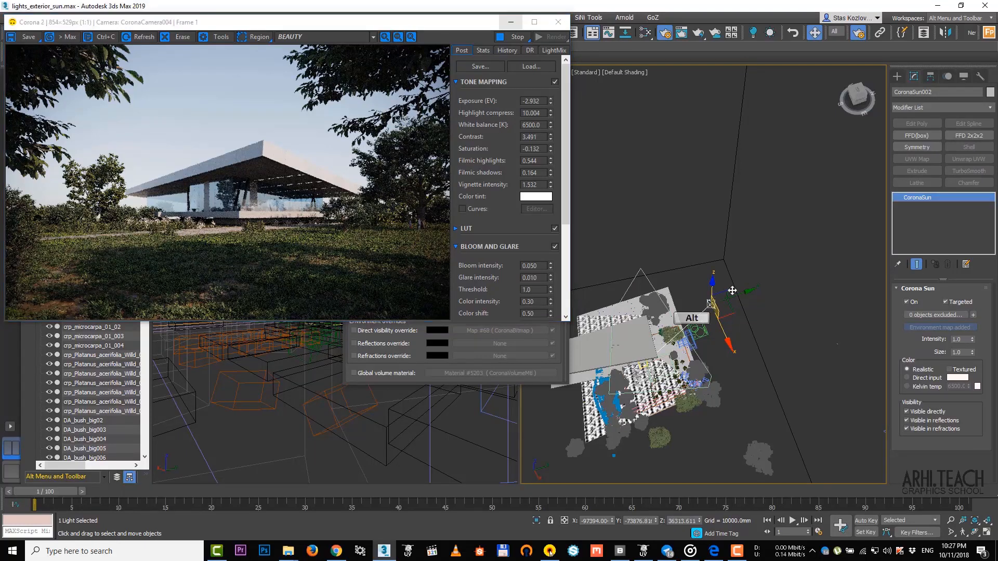
# Step: Orbit around the scene and move CoronaSun002 to a new light direction
pyautogui.moveTo(732, 290); pyautogui.dragTo(707, 303)
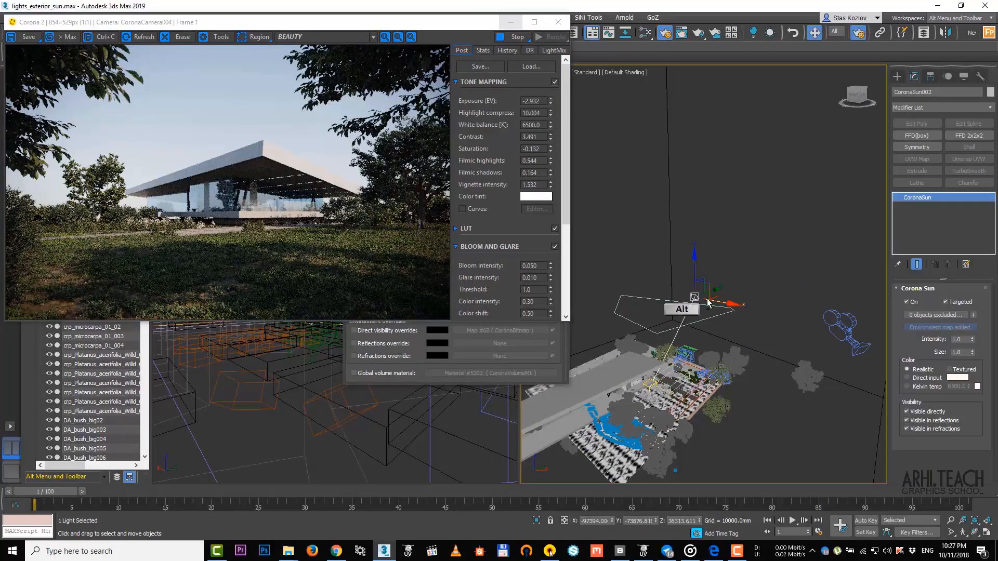
pyautogui.moveTo(706, 303); pyautogui.dragTo(738, 331)
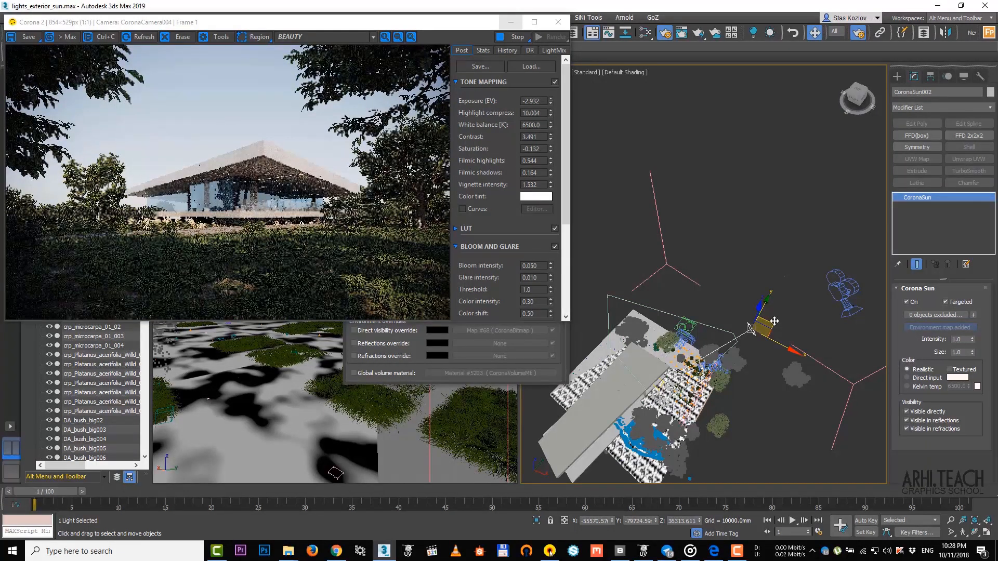
pyautogui.moveTo(774, 320); pyautogui.dragTo(781, 342)
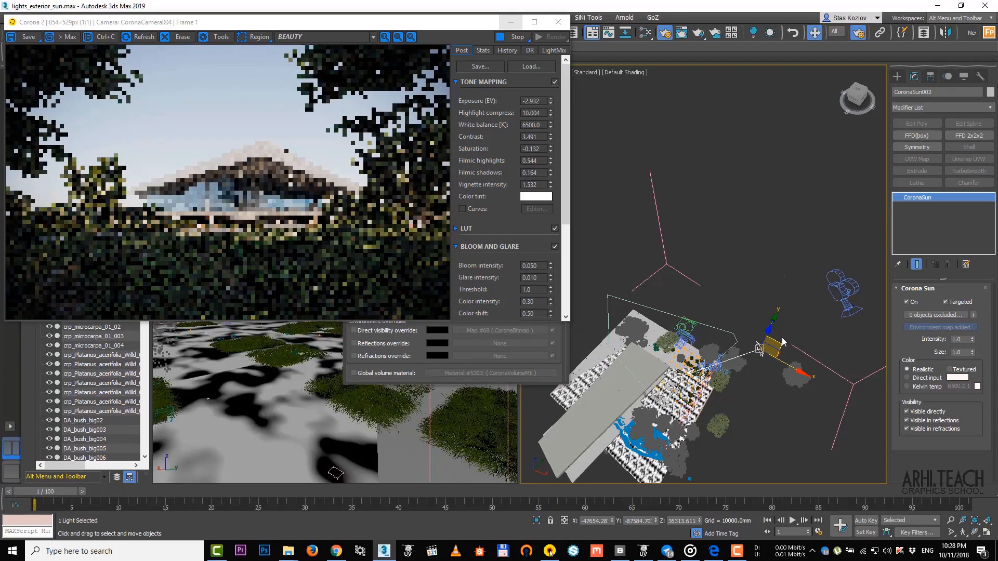
pyautogui.moveTo(761, 349); pyautogui.dragTo(758, 374)
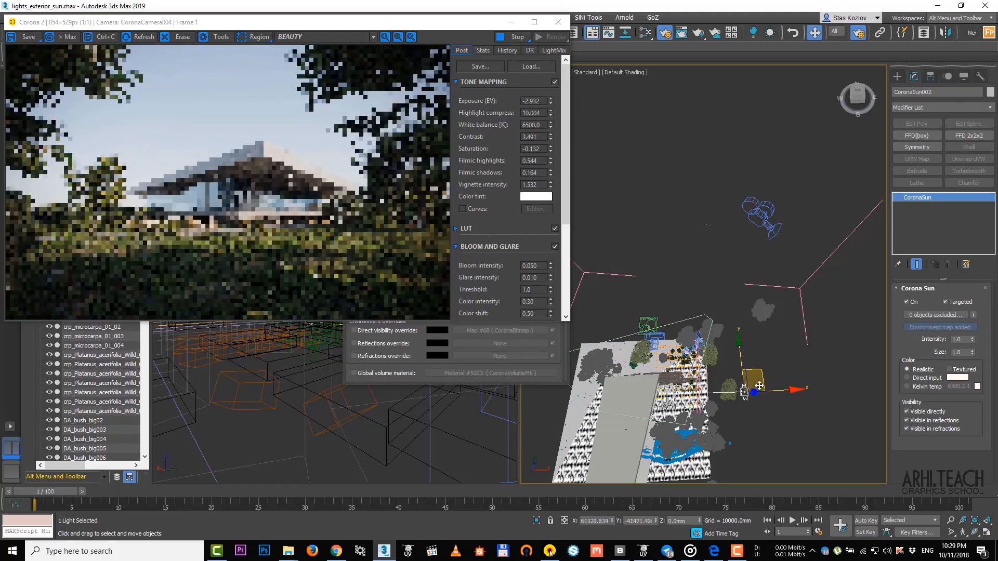
# Step: Shift the sun again and raise it higher above the building for a better angle
pyautogui.moveTo(757, 386); pyautogui.dragTo(748, 405)
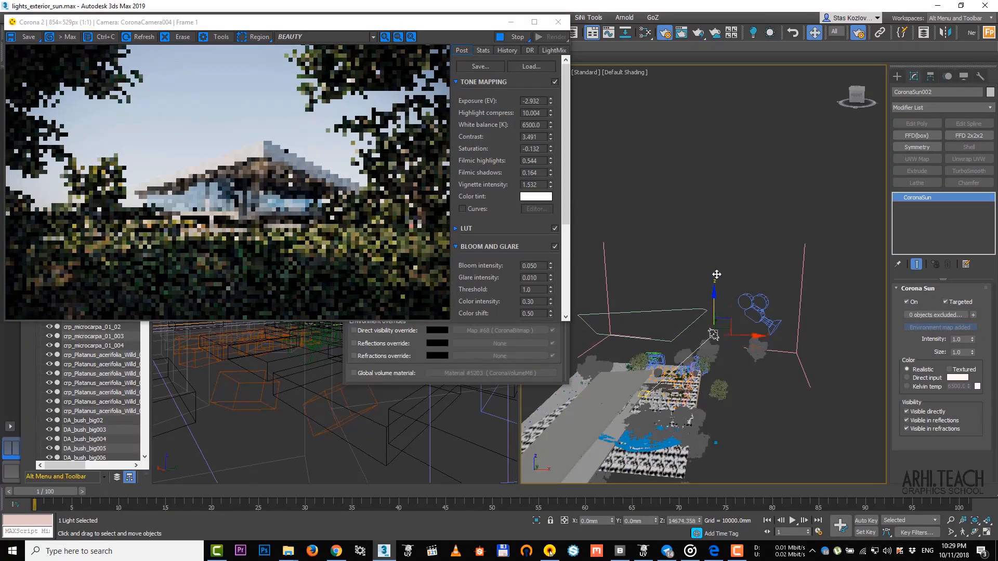
pyautogui.moveTo(716, 274); pyautogui.dragTo(715, 298)
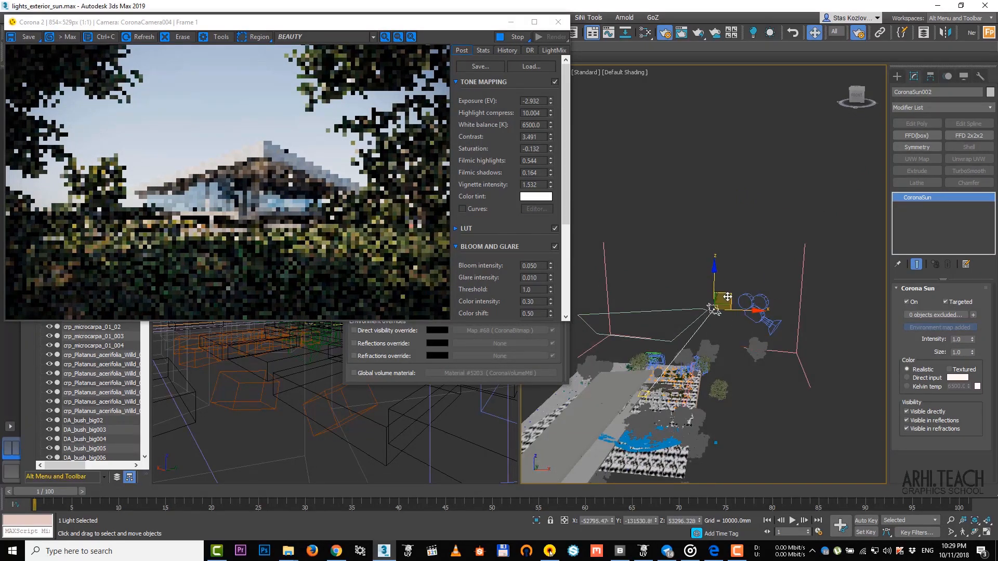
pyautogui.moveTo(713, 309); pyautogui.dragTo(681, 295)
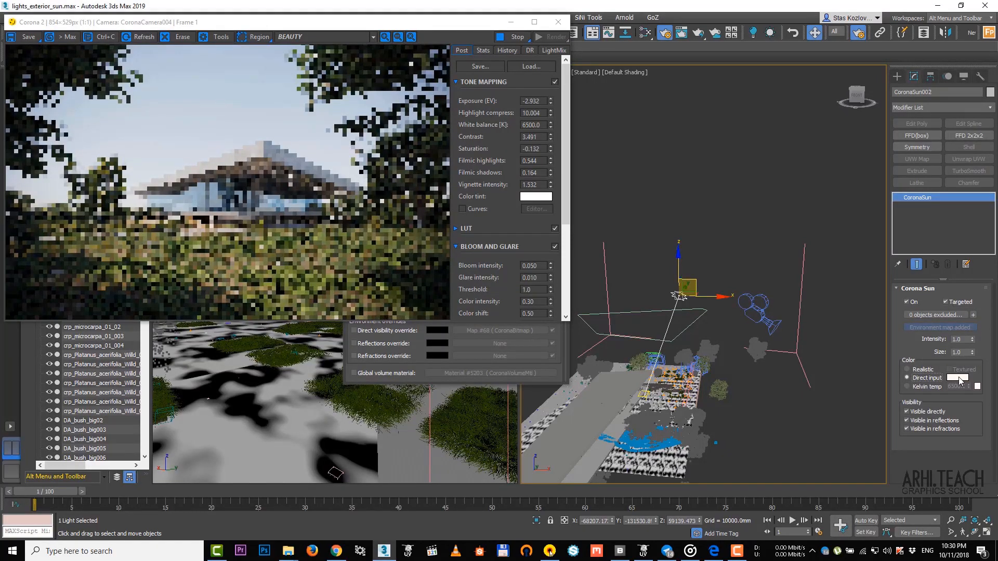
# Step: Set the sun's direct-input colour to a warm white (FFF9F3) in the Corona Color Picker
pyautogui.click(958, 377)
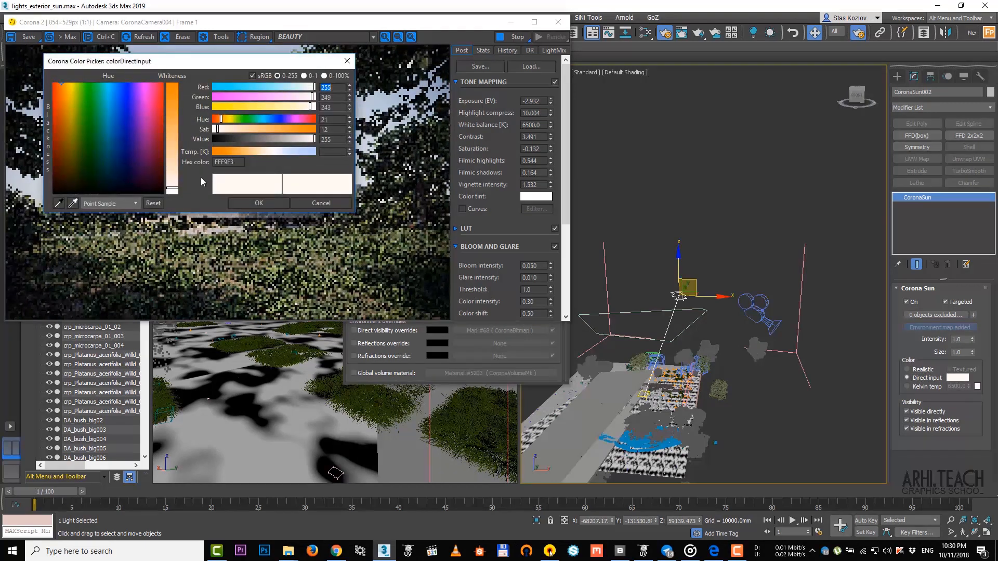
pyautogui.click(258, 203)
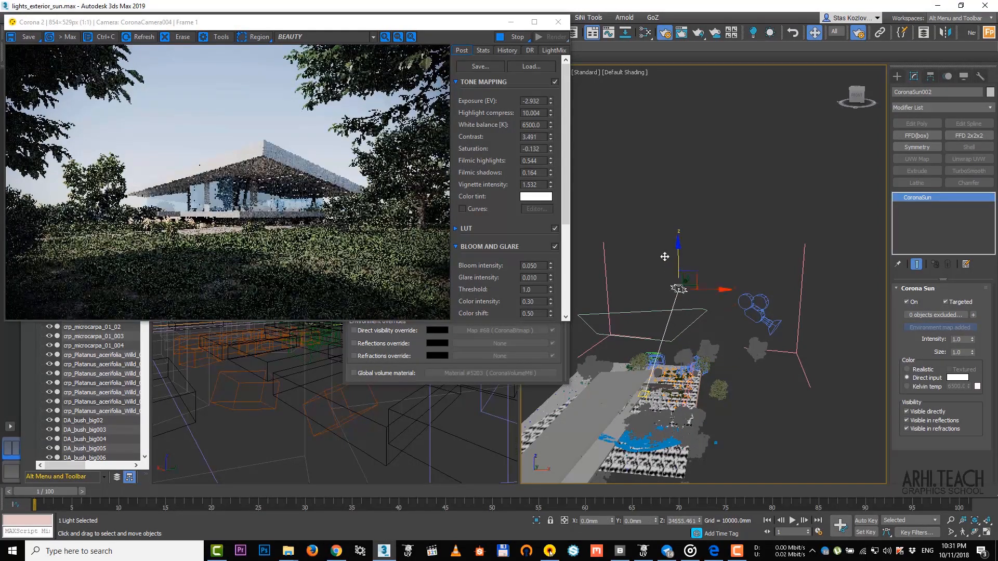
# Step: Move the sun closer to the building and lower it toward the horizon while orbiting the view
pyautogui.moveTo(678, 286); pyautogui.dragTo(686, 349)
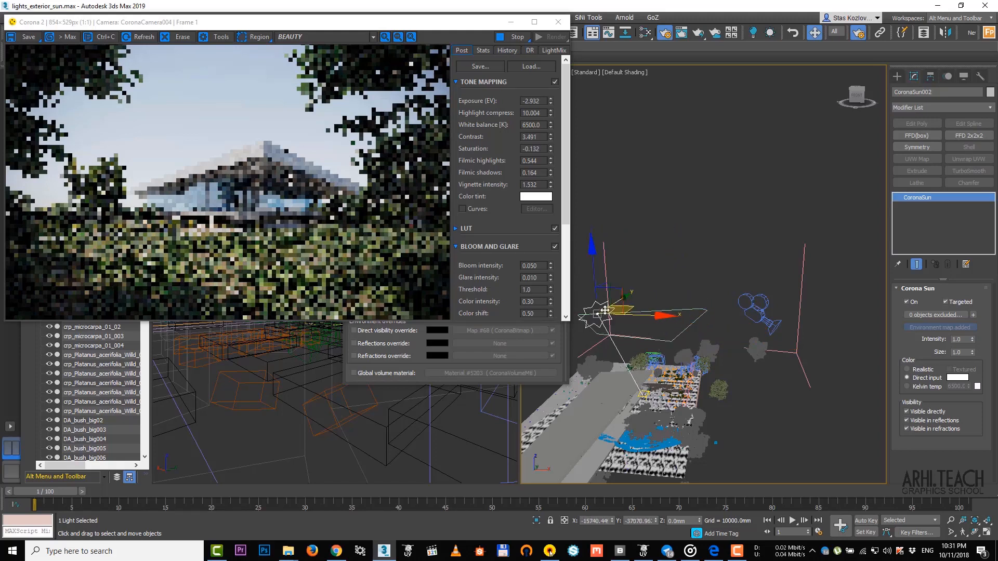
pyautogui.moveTo(604, 309); pyautogui.dragTo(668, 312)
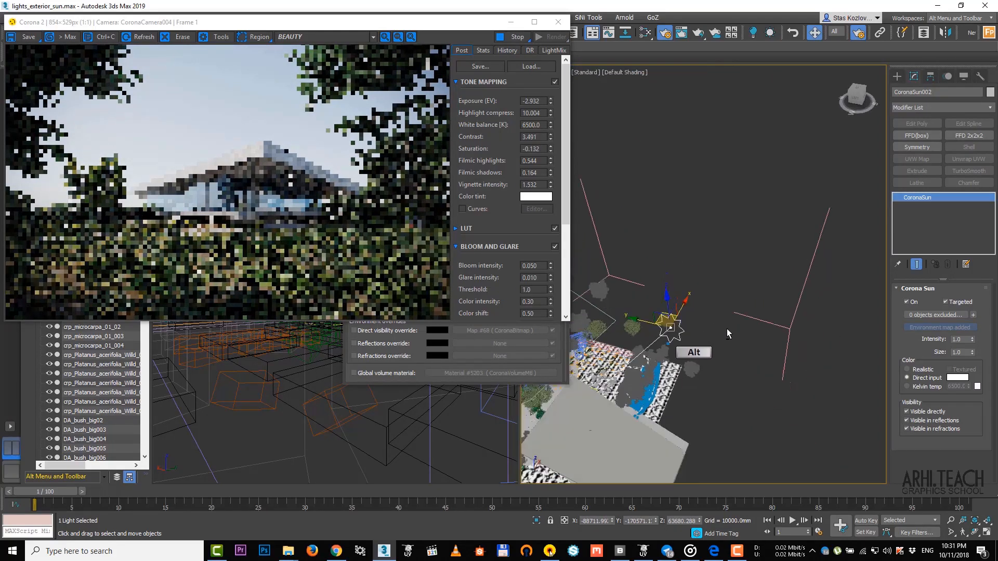
pyautogui.moveTo(728, 333); pyautogui.dragTo(775, 307)
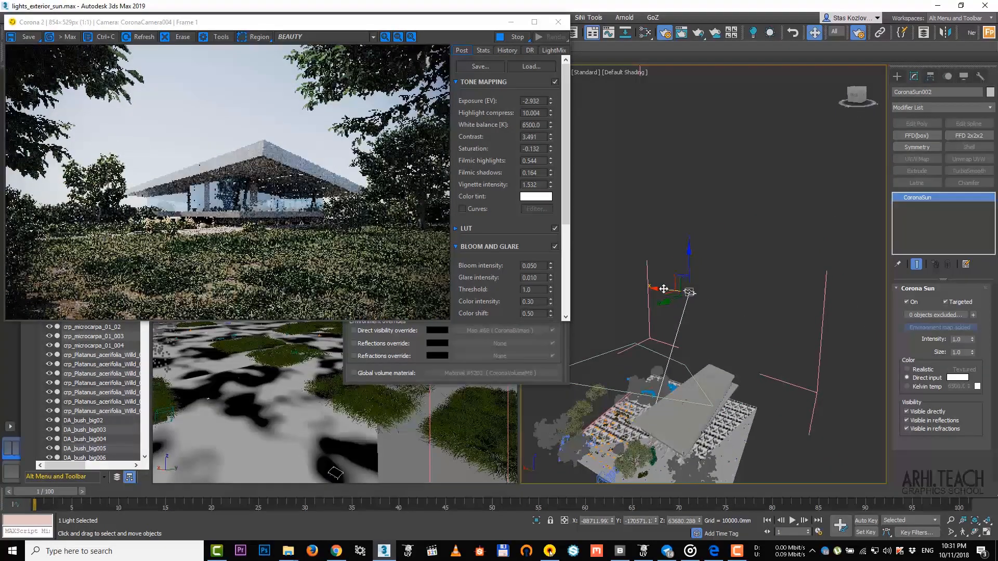
pyautogui.moveTo(664, 288); pyautogui.dragTo(706, 309)
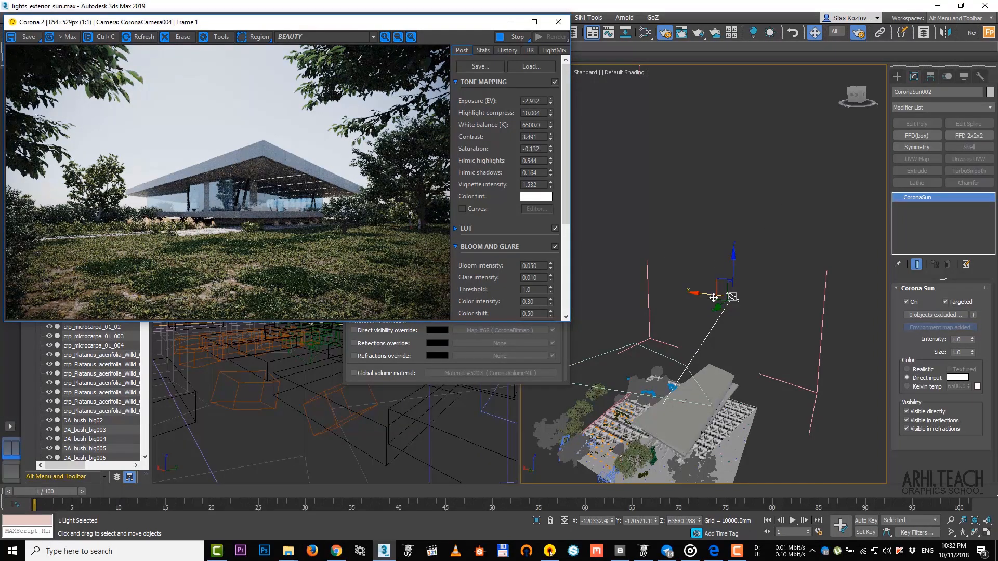
pyautogui.moveTo(713, 297); pyautogui.dragTo(630, 286)
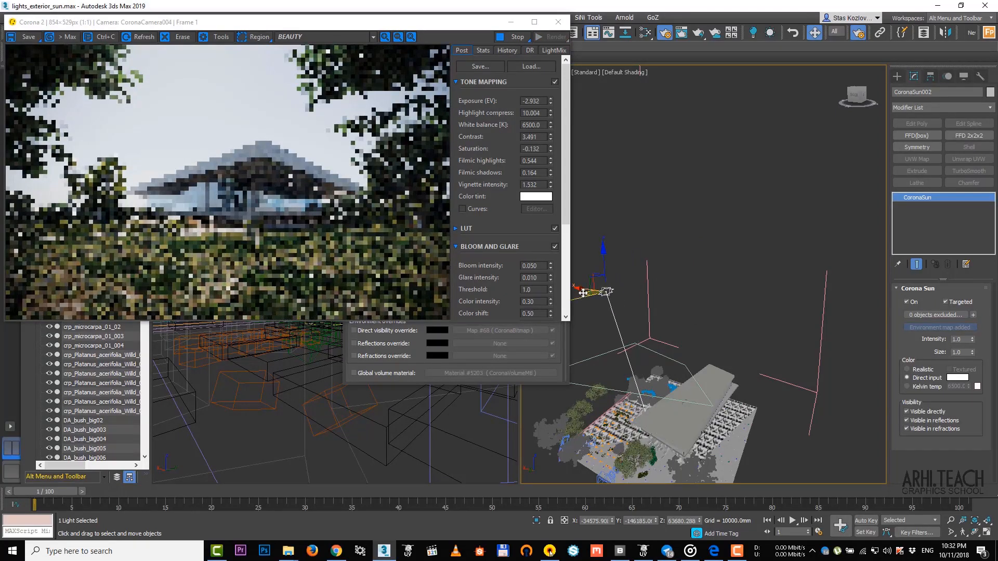
pyautogui.moveTo(605, 291); pyautogui.dragTo(604, 374)
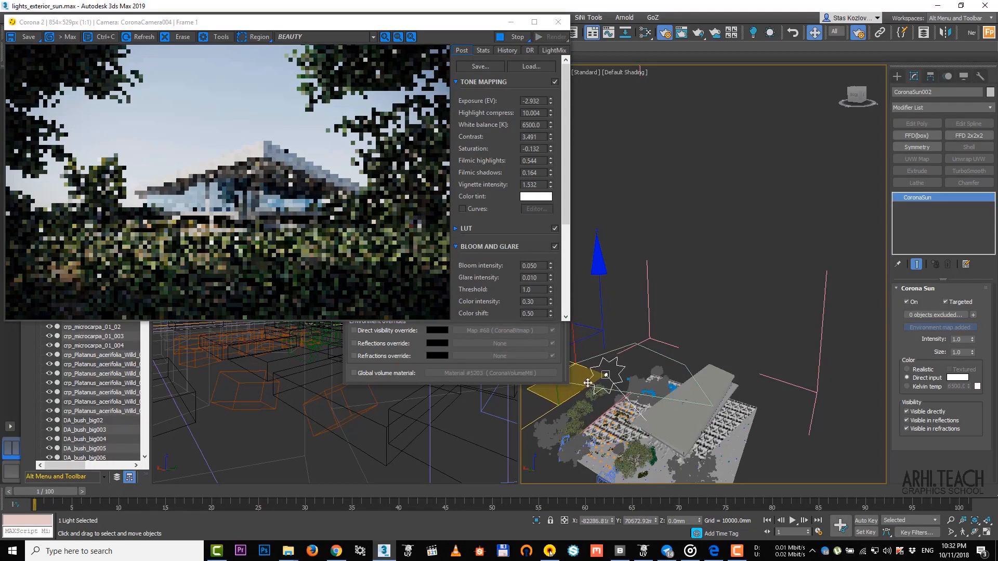
# Step: Relocate the sun to the other side of the building and fine-tune its position from above
pyautogui.moveTo(605, 375); pyautogui.dragTo(627, 399)
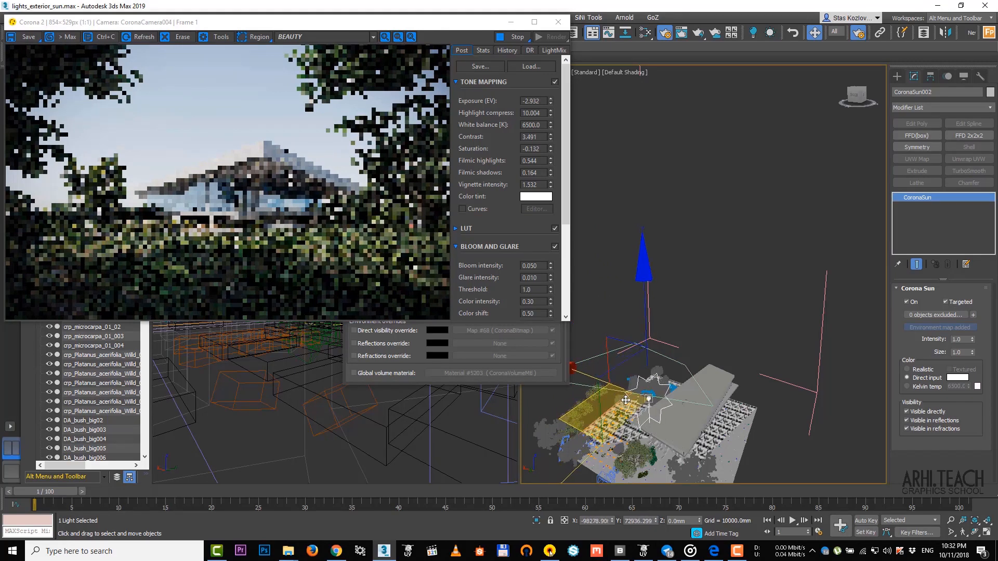
pyautogui.moveTo(626, 400); pyautogui.dragTo(585, 367)
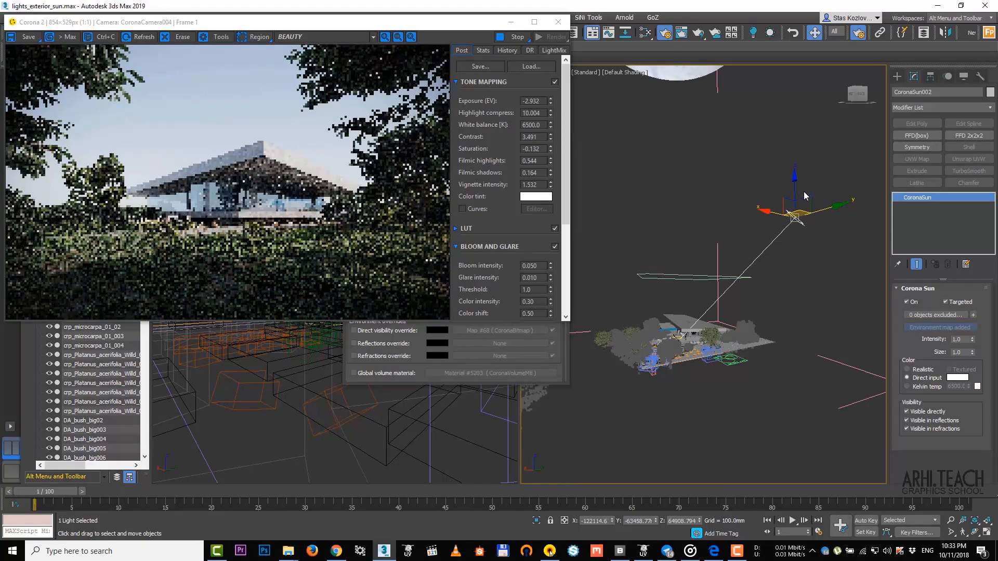
pyautogui.moveTo(794, 216); pyautogui.dragTo(799, 210)
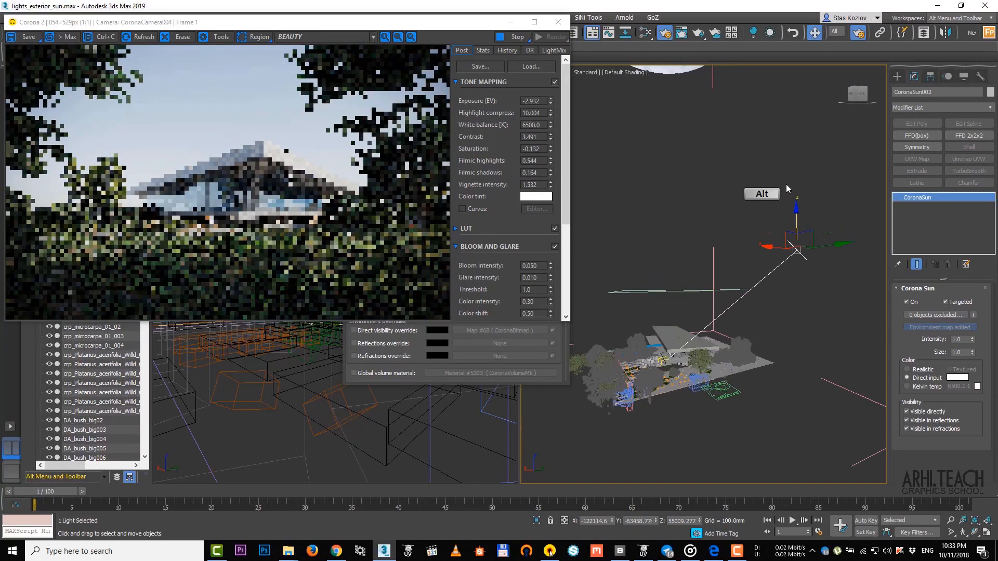
pyautogui.moveTo(789, 254); pyautogui.dragTo(825, 324)
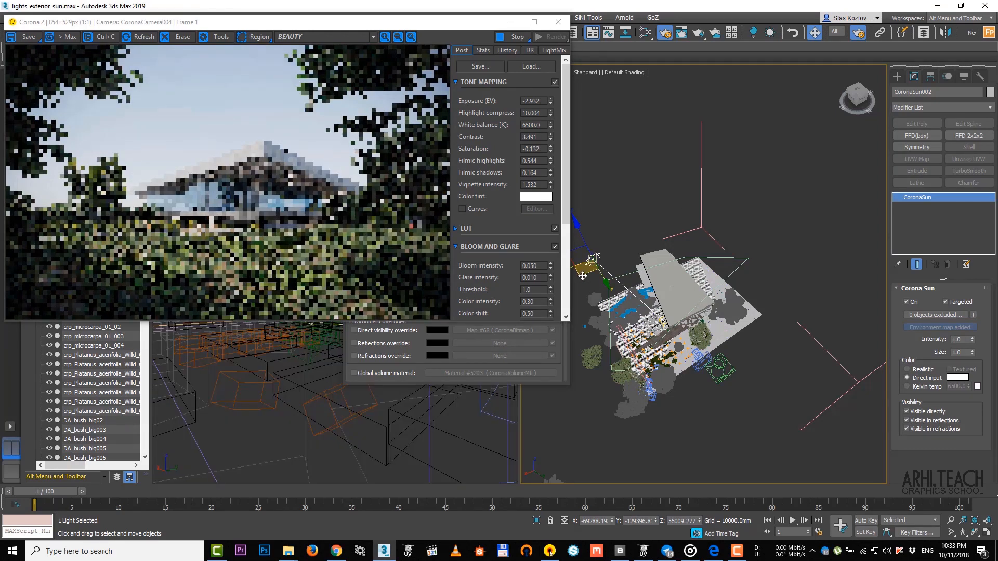
pyautogui.moveTo(582, 275); pyautogui.dragTo(593, 264)
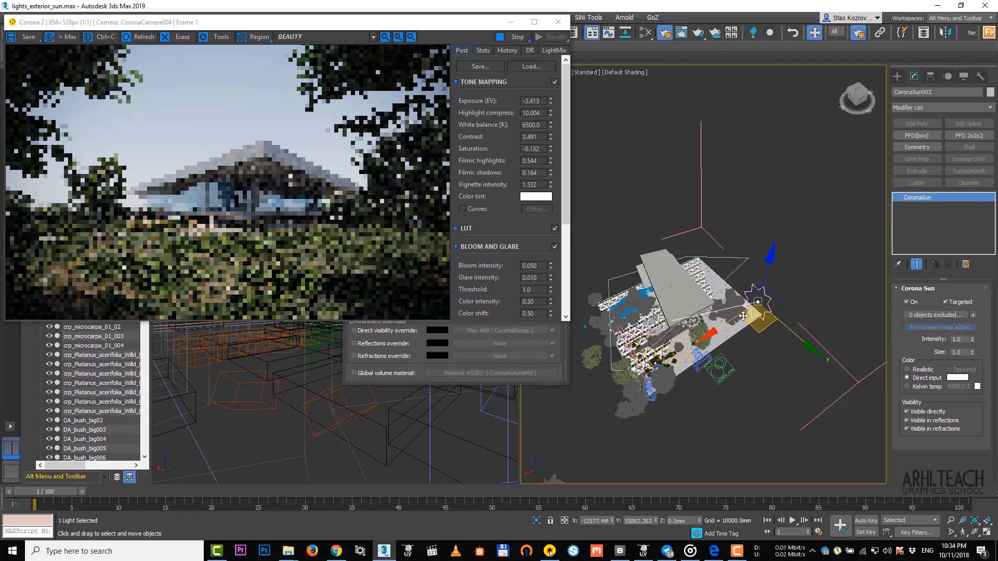
pyautogui.moveTo(758, 312); pyautogui.dragTo(737, 315)
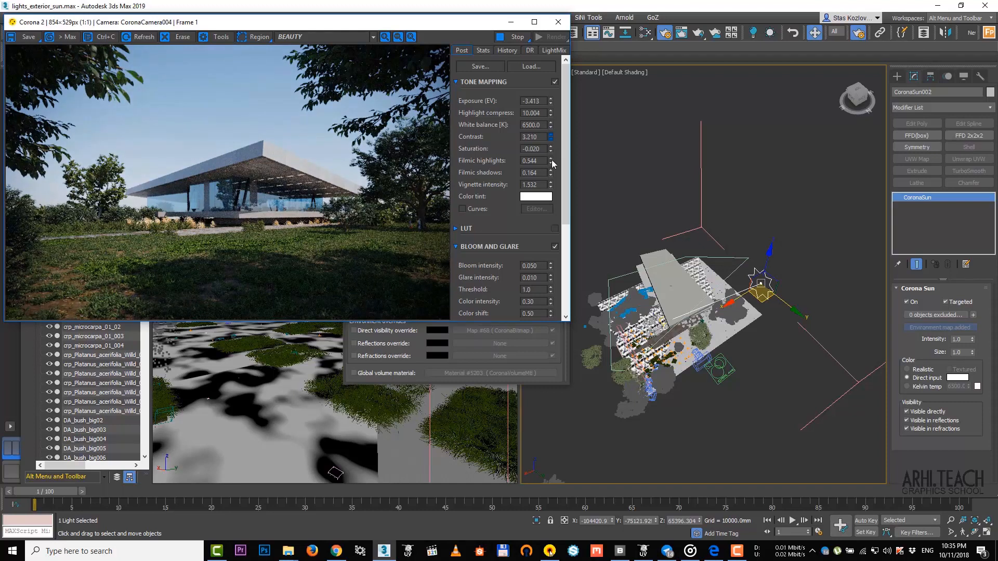
# Step: Set tone mapping contrast to 2.465, with saturation -0.020 and filmic shadows 0.612
pyautogui.click(551, 139)
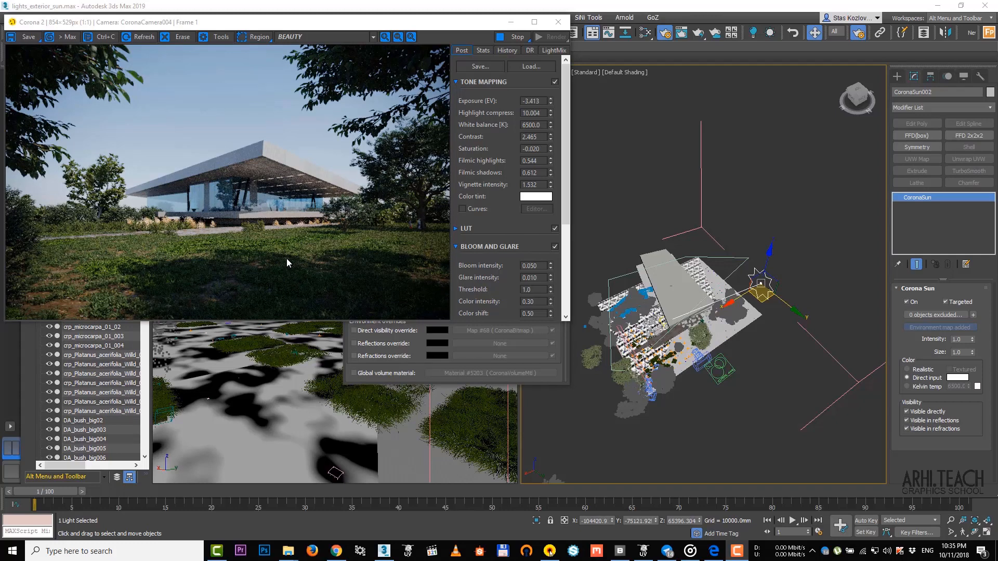
pyautogui.moveTo(62, 285)
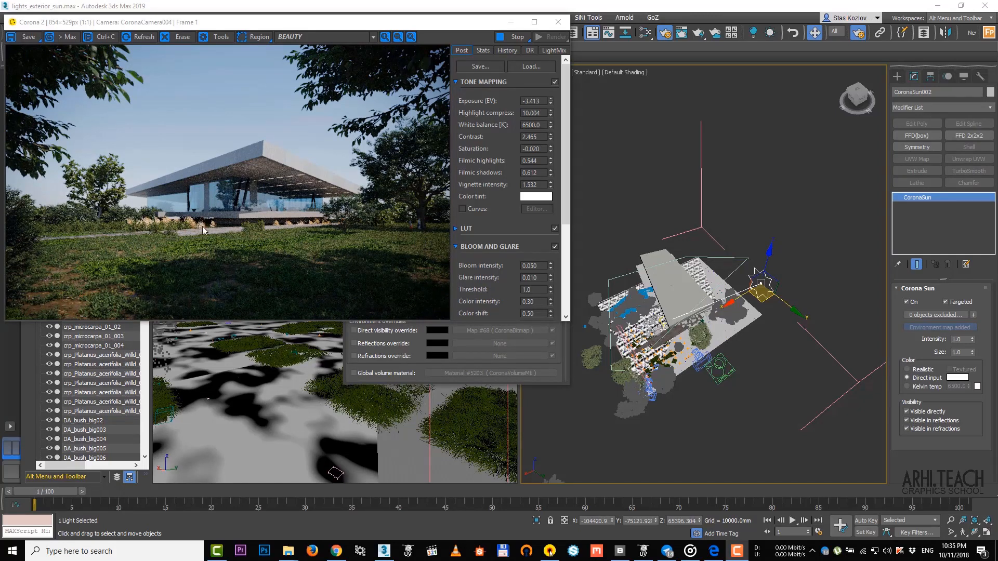
pyautogui.moveTo(87, 309)
pyautogui.write('1')
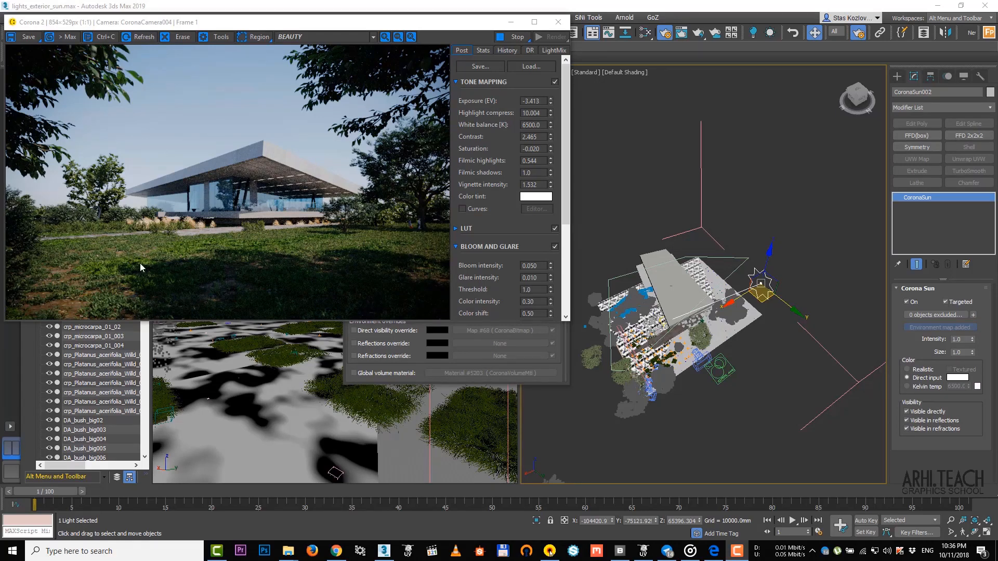
pyautogui.moveTo(379, 258)
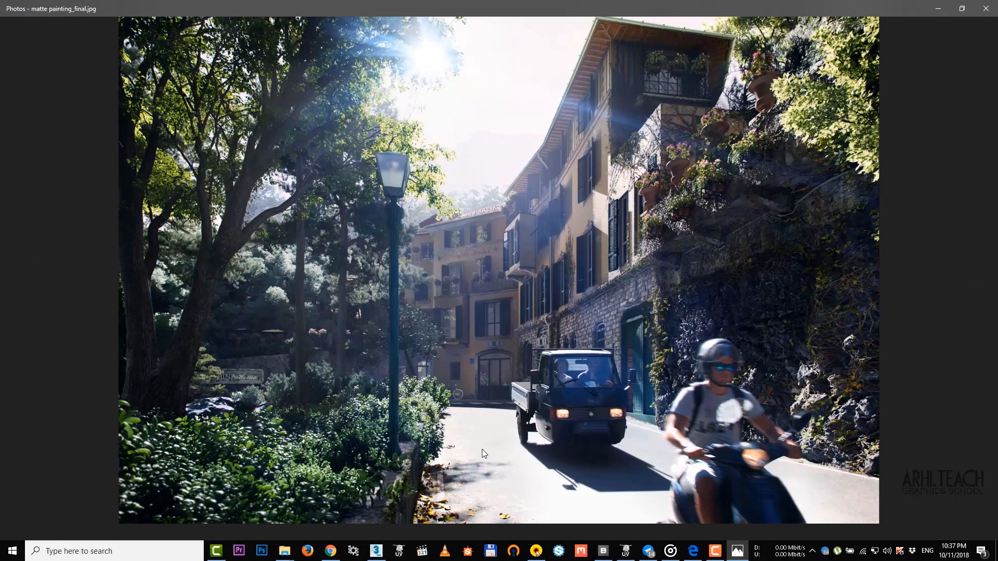
pyautogui.moveTo(484, 413)
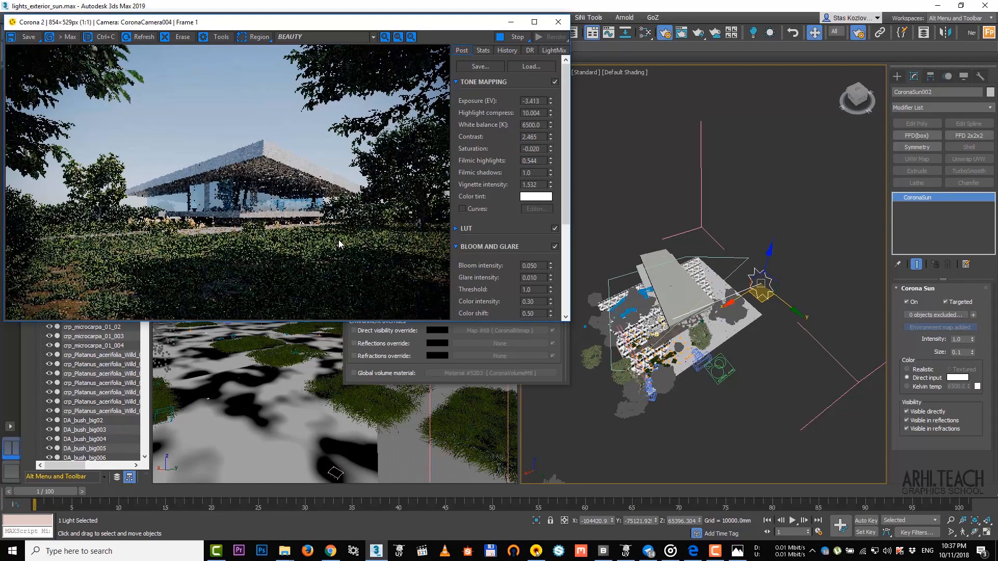
pyautogui.moveTo(249, 255)
pyautogui.write('20')
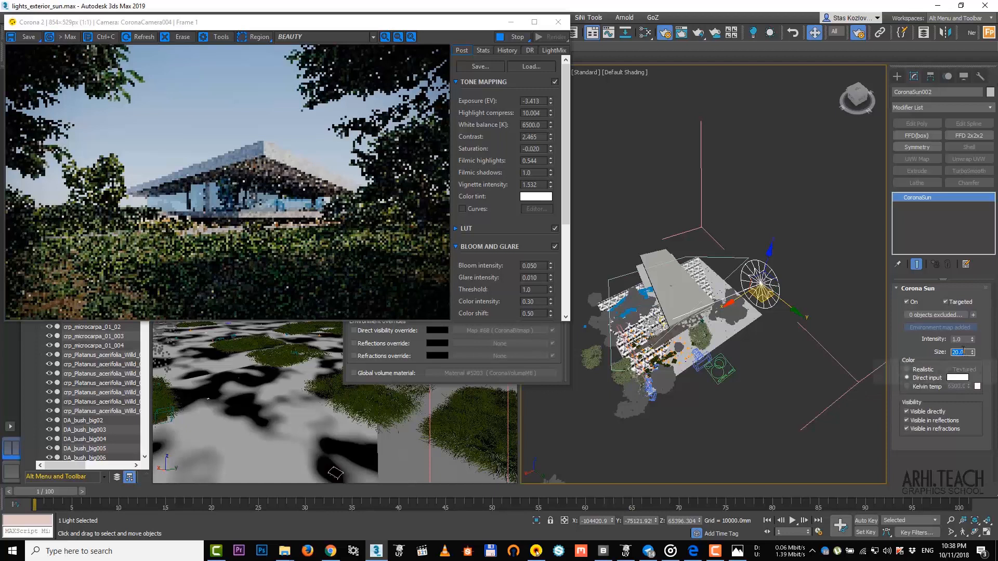
pyautogui.moveTo(958, 353)
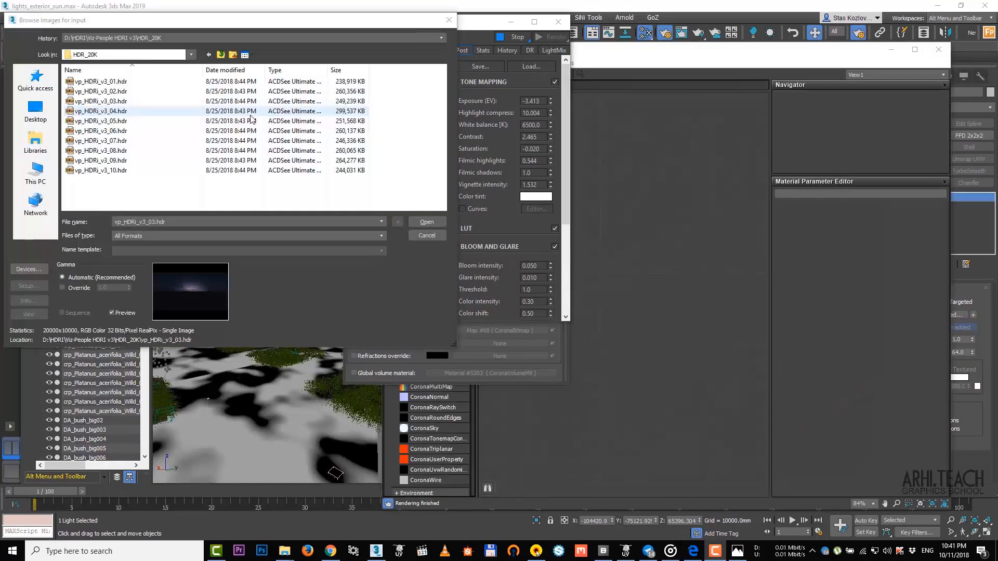
# Step: Go up to the Viz-People HDRI v3 folder and open HDRI_v3_Catalog.pdf
pyautogui.click(219, 55)
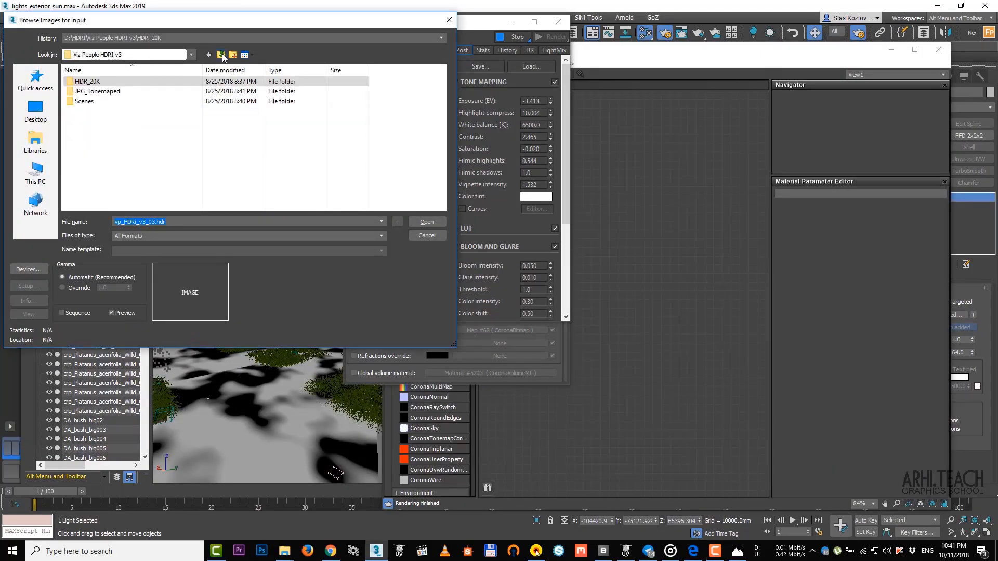
pyautogui.doubleClick(86, 81)
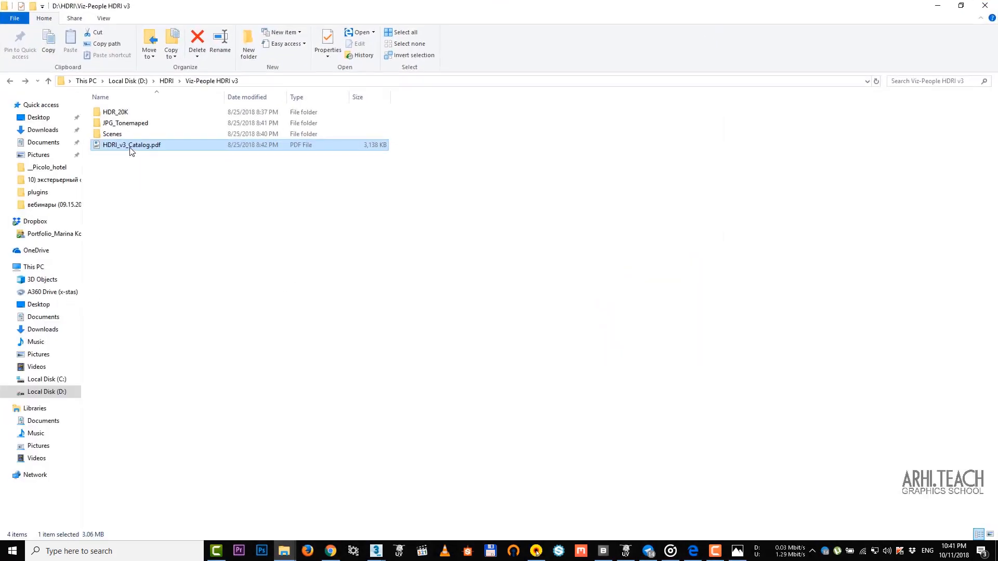
pyautogui.doubleClick(125, 145)
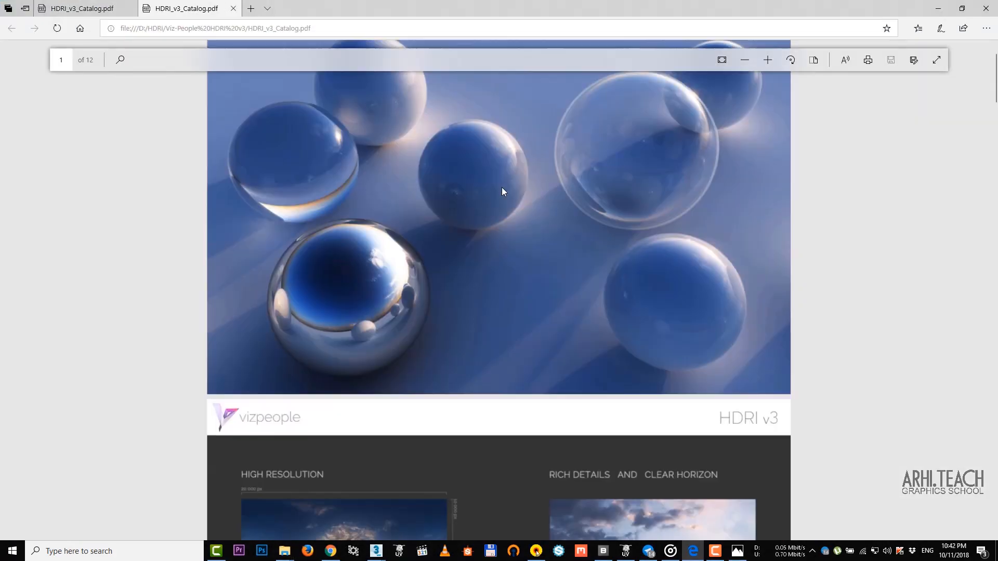
# Step: Scroll through the HDRI v3 catalog in Edge comparing sky previews 07 to 10
pyautogui.scroll(-3)
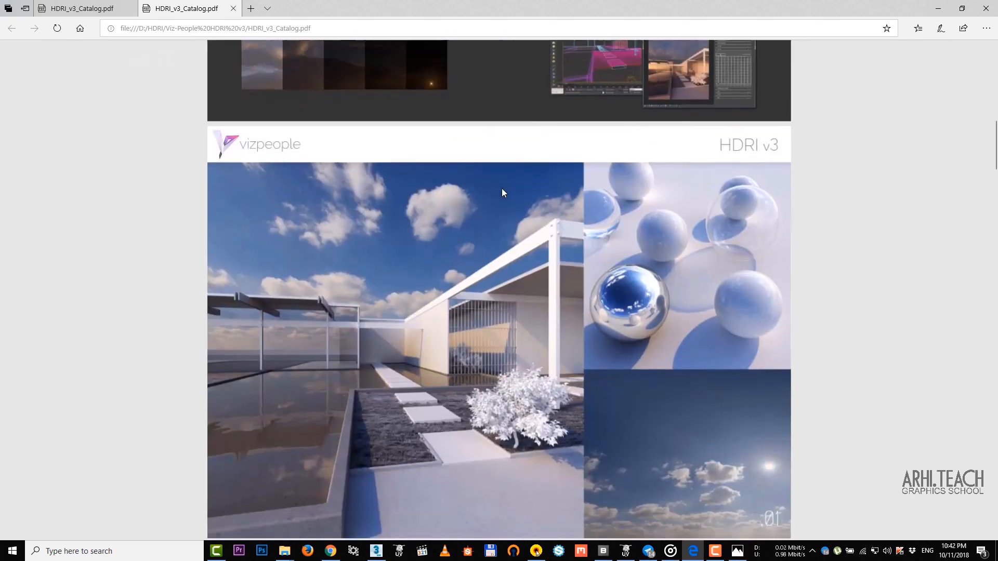
pyautogui.scroll(-3)
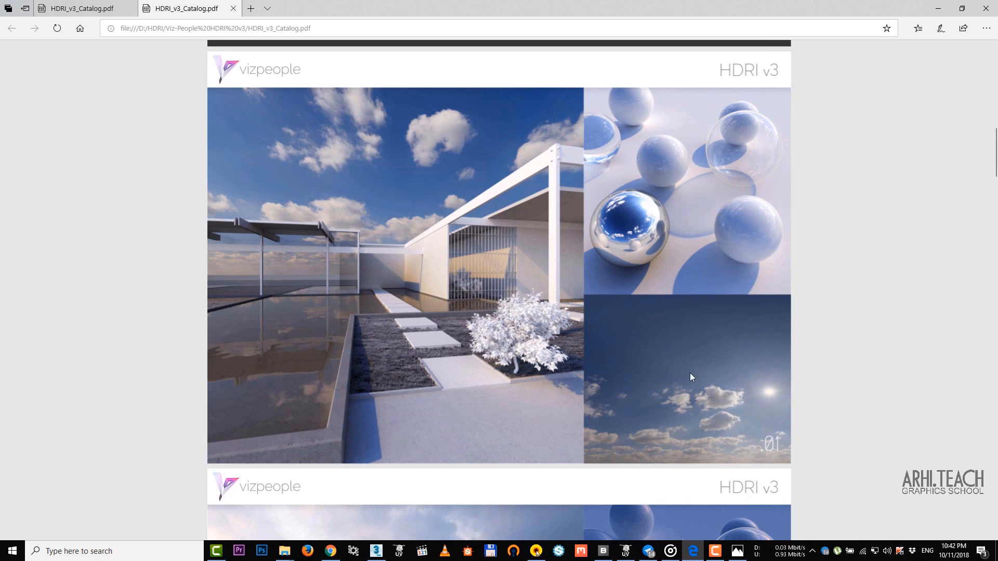
pyautogui.moveTo(273, 278)
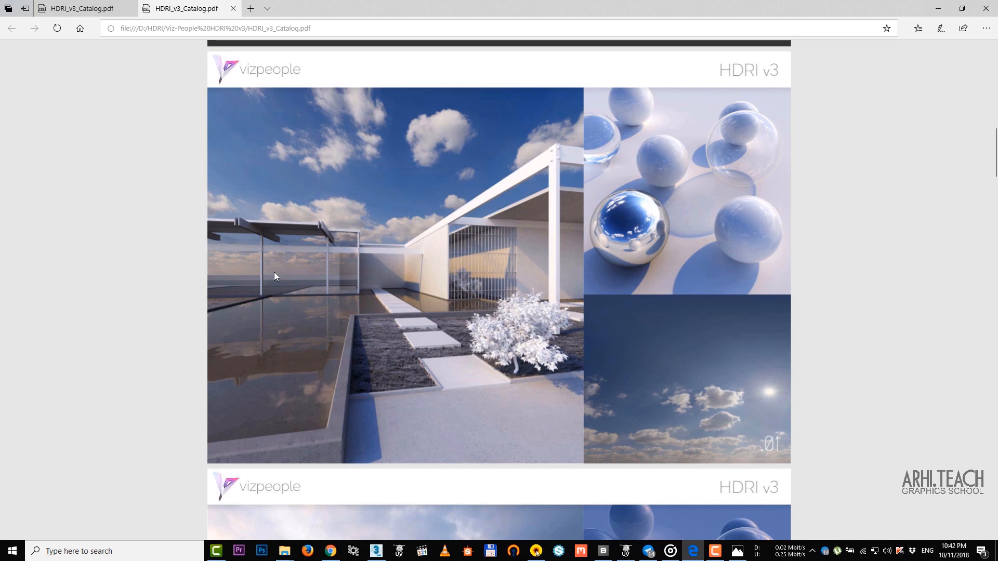
pyautogui.moveTo(443, 264)
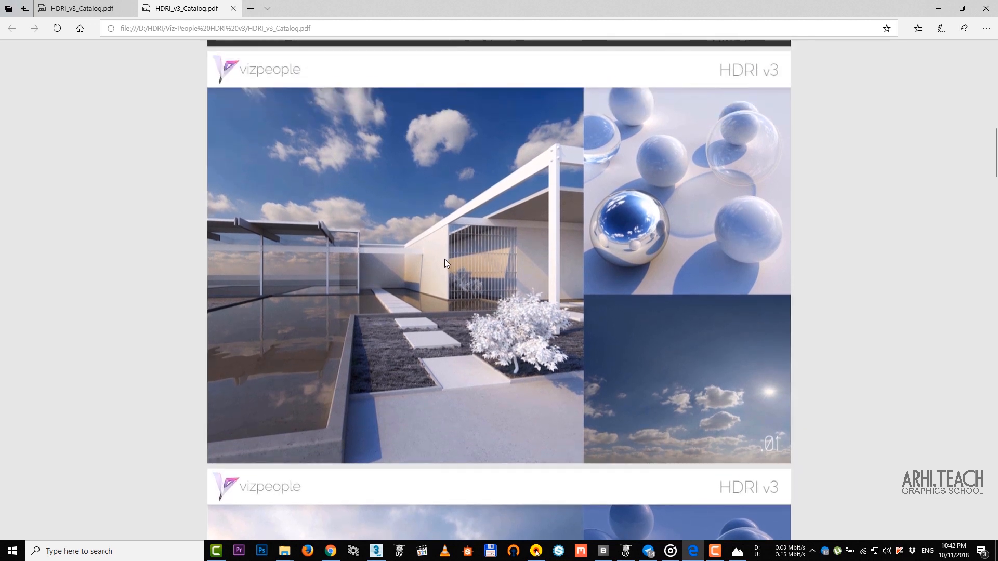
pyautogui.moveTo(759, 404)
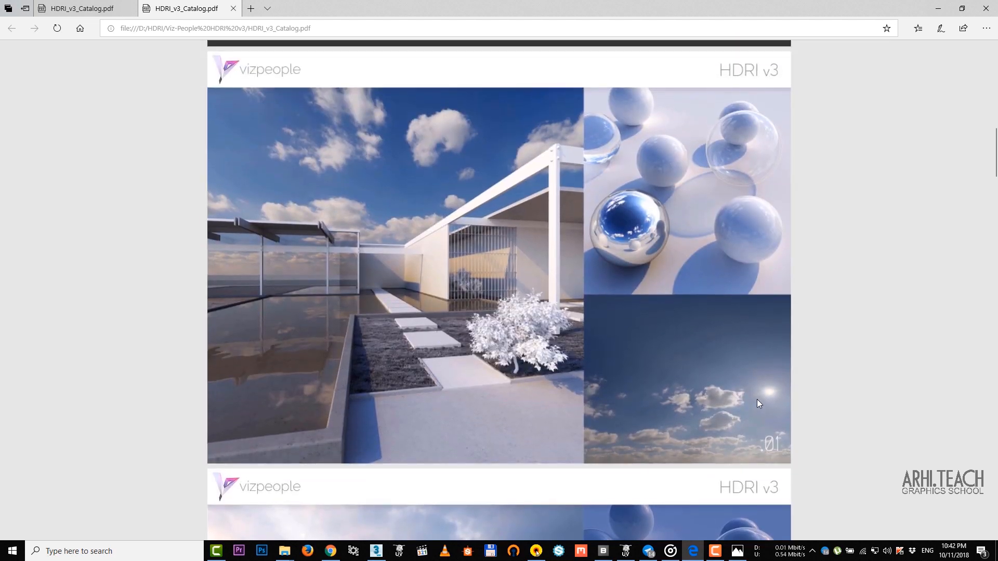
pyautogui.moveTo(523, 295)
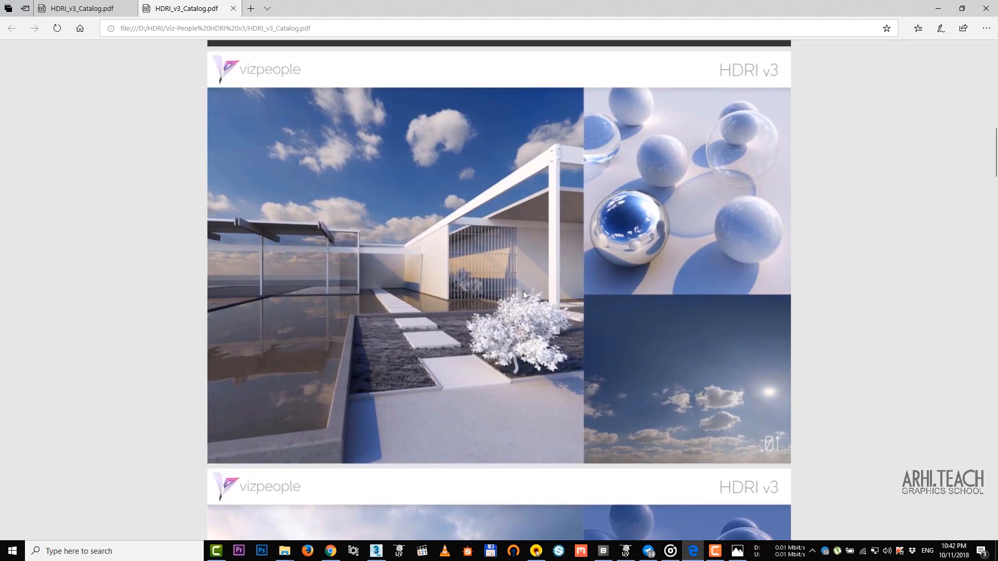
pyautogui.scroll(-3)
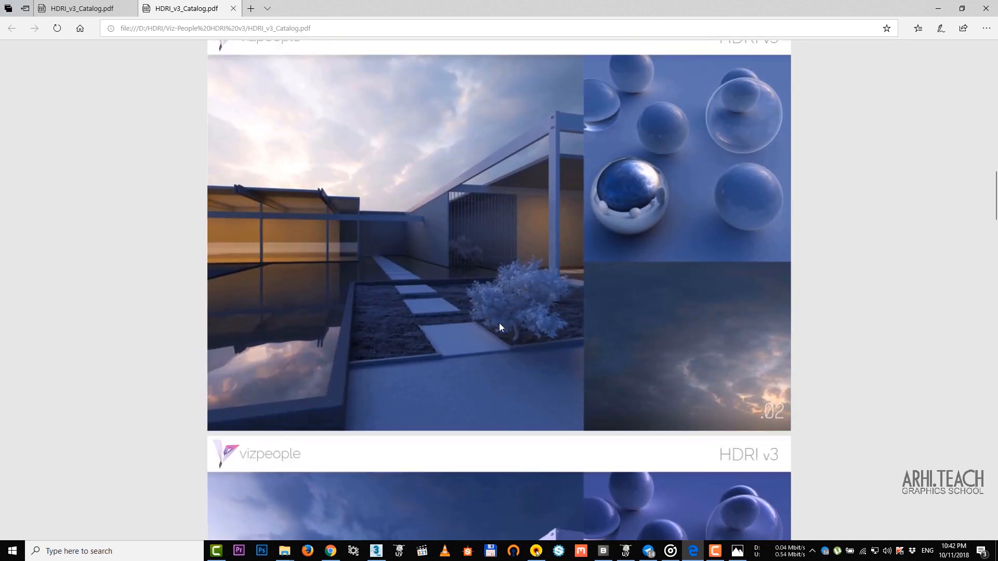
pyautogui.scroll(-3)
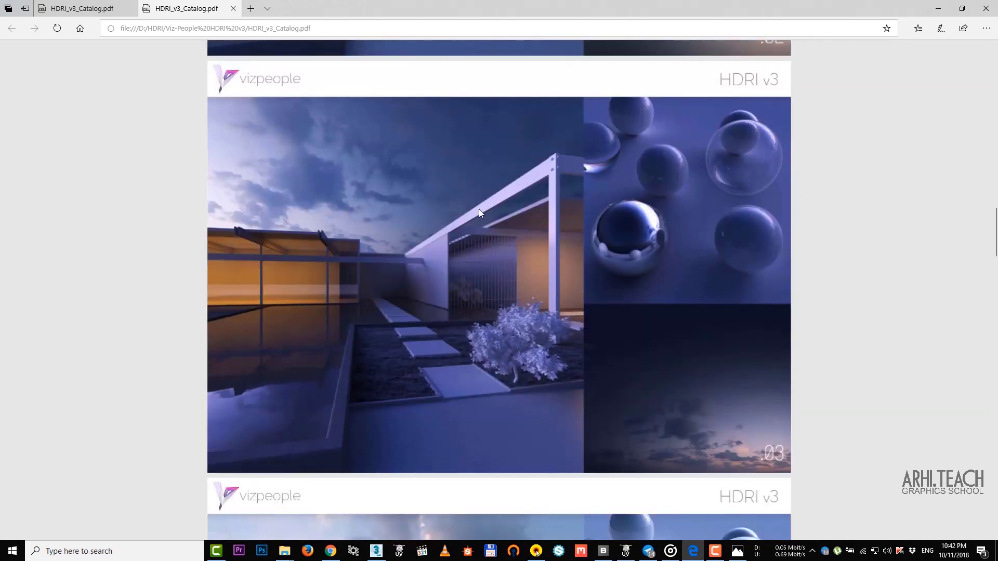
pyautogui.scroll(-3)
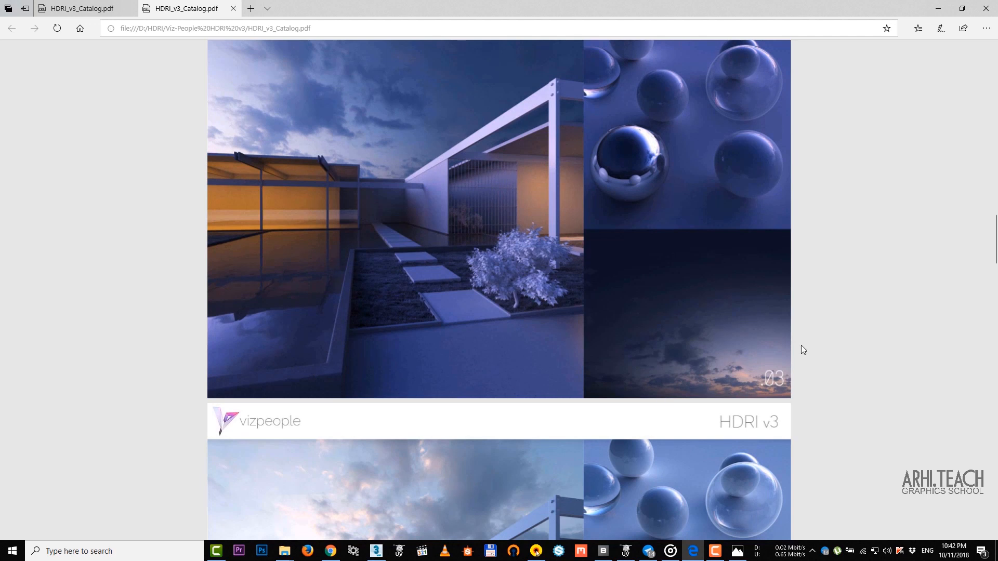
pyautogui.scroll(-3)
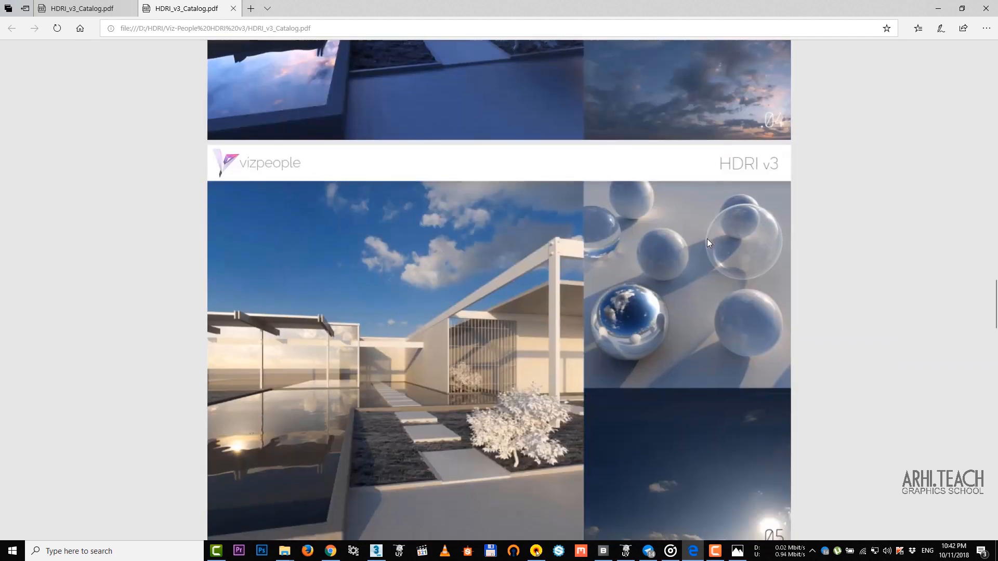
pyautogui.scroll(-3)
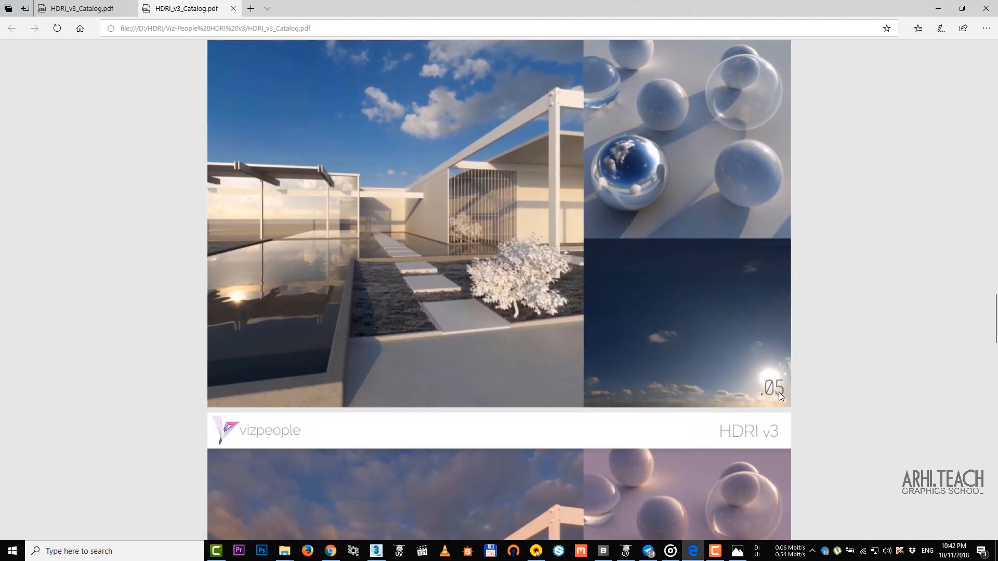
pyautogui.scroll(-3)
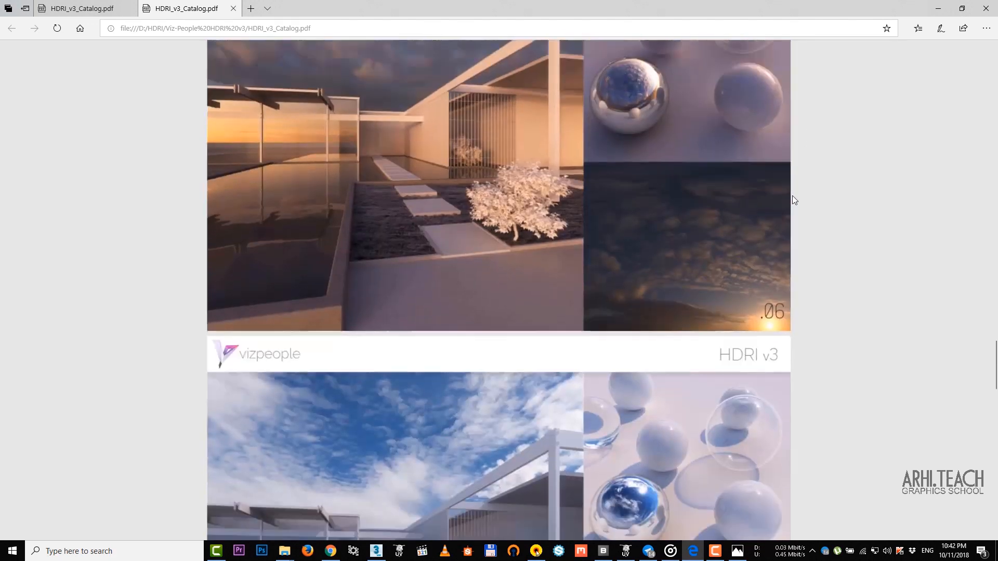
pyautogui.scroll(-3)
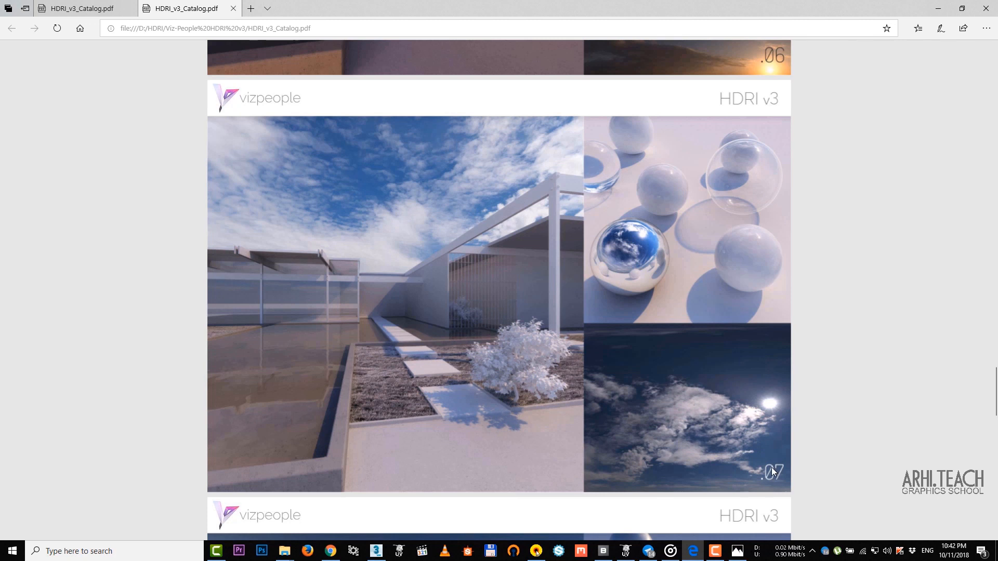
pyautogui.scroll(-3)
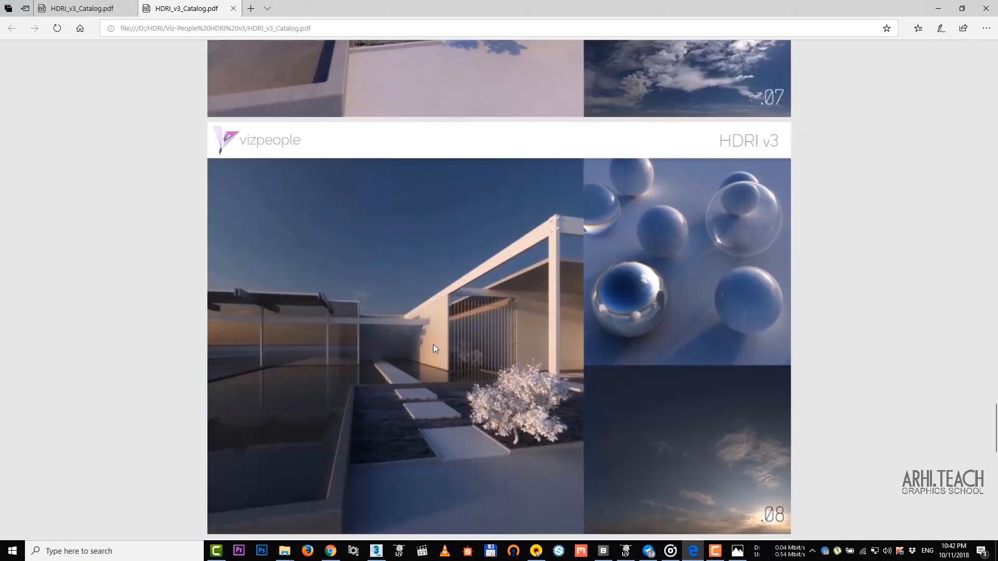
pyautogui.scroll(-3)
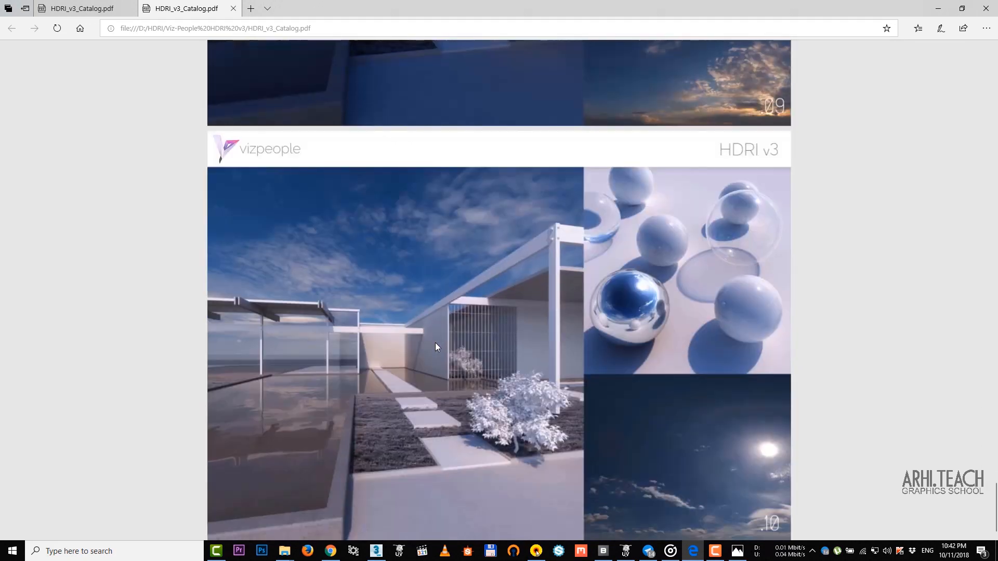
pyautogui.scroll(-3)
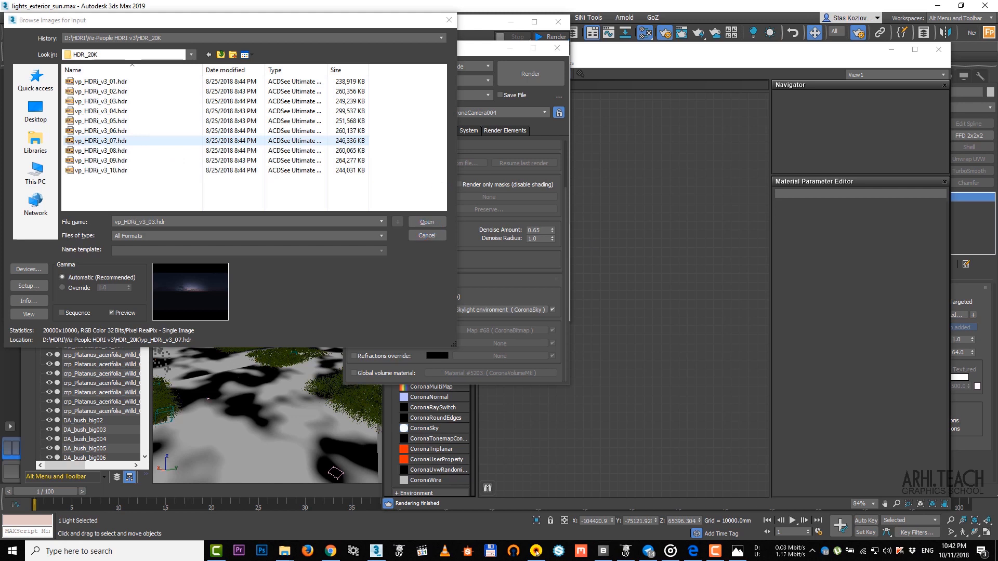
# Step: Load vp_HDRi_v3_07.hdr into a new CoronaBitmap node
pyautogui.click(100, 141)
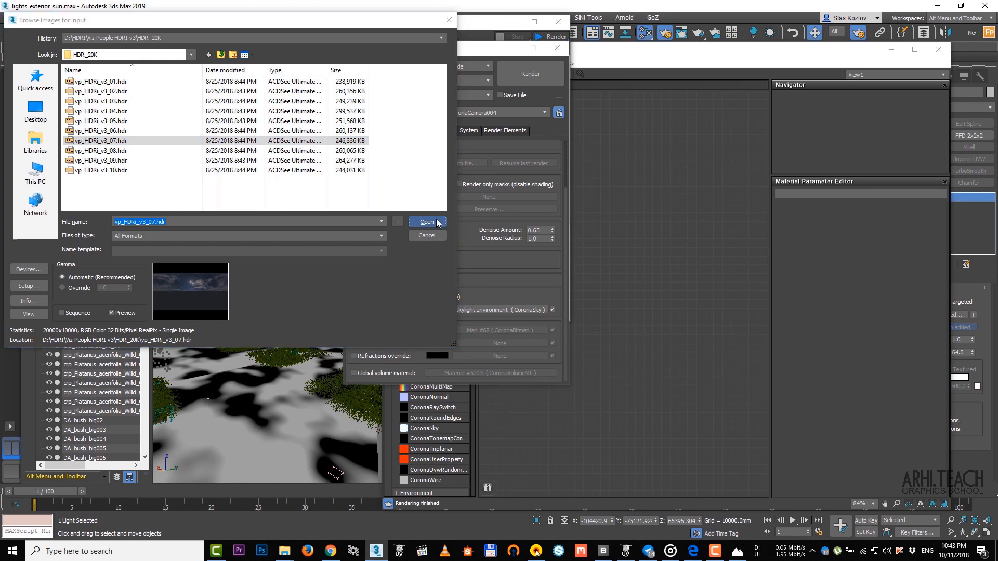
pyautogui.click(427, 222)
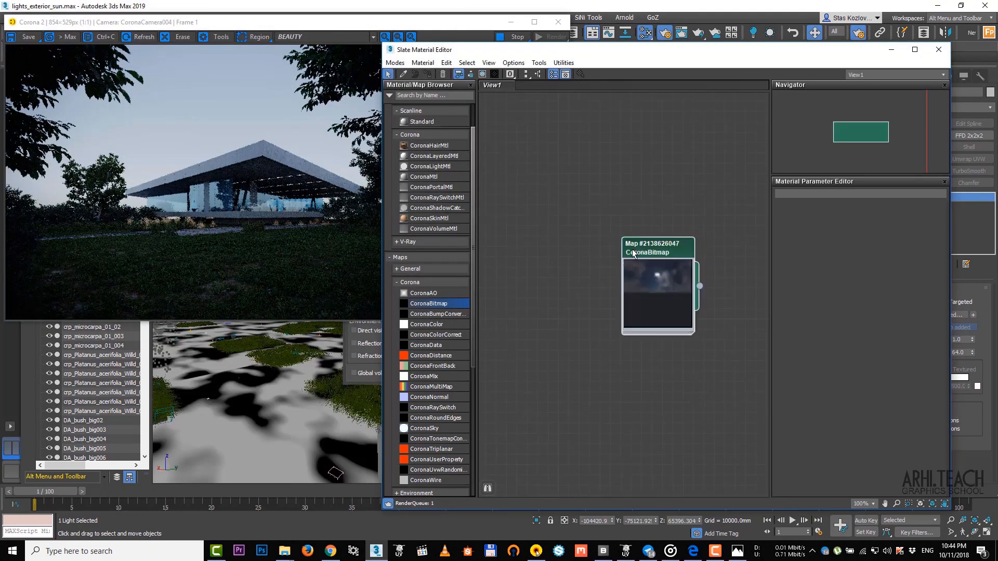
# Step: Route the vp_HDRi_v3_07 bitmap through a CoronaColorCorrect map used as the Corona scene environment
pyautogui.click(657, 247)
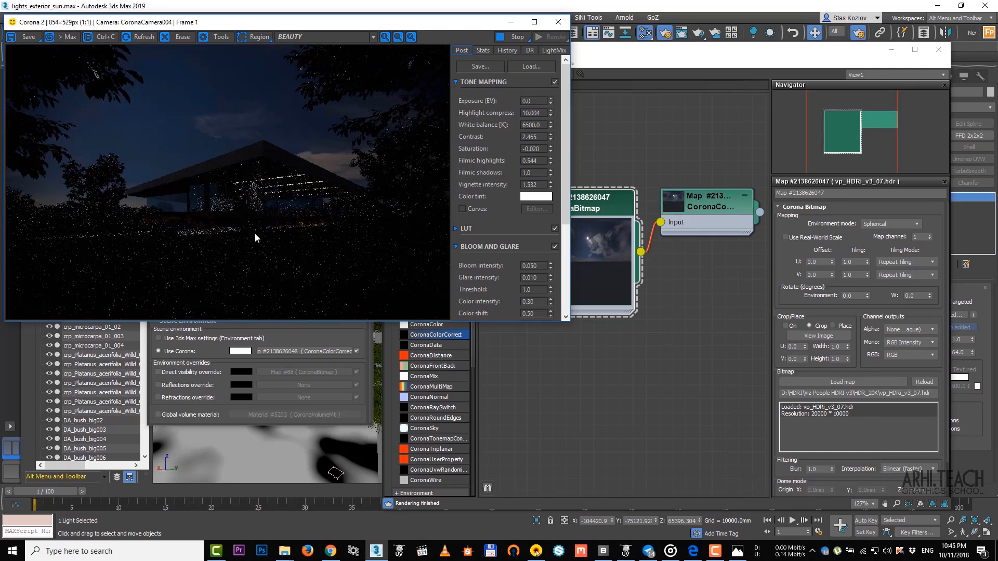
pyautogui.moveTo(235, 233)
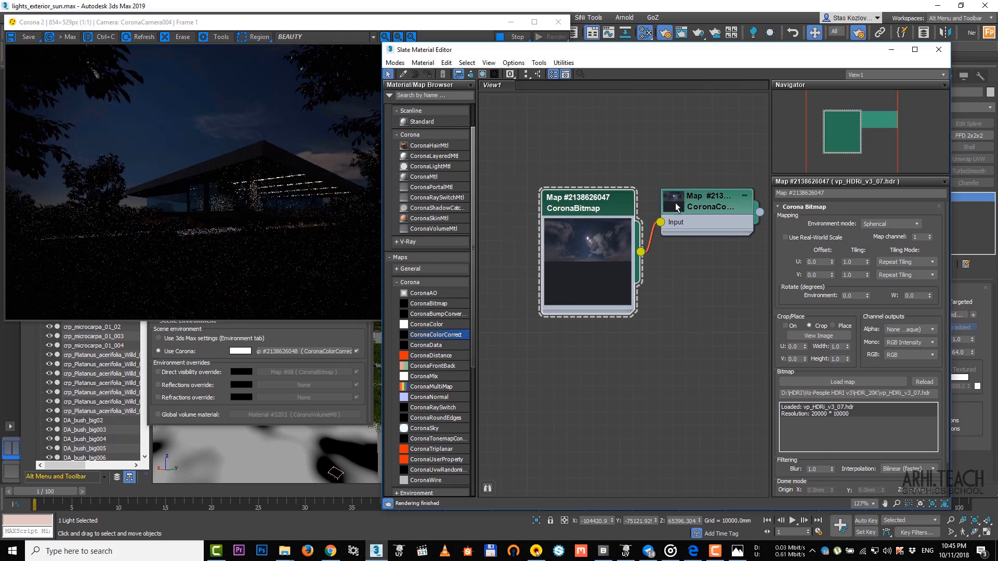
# Step: Raise the CoronaColorCorrect HDR exposure to 4.685 and lower vignette intensity to 0.591
pyautogui.click(707, 202)
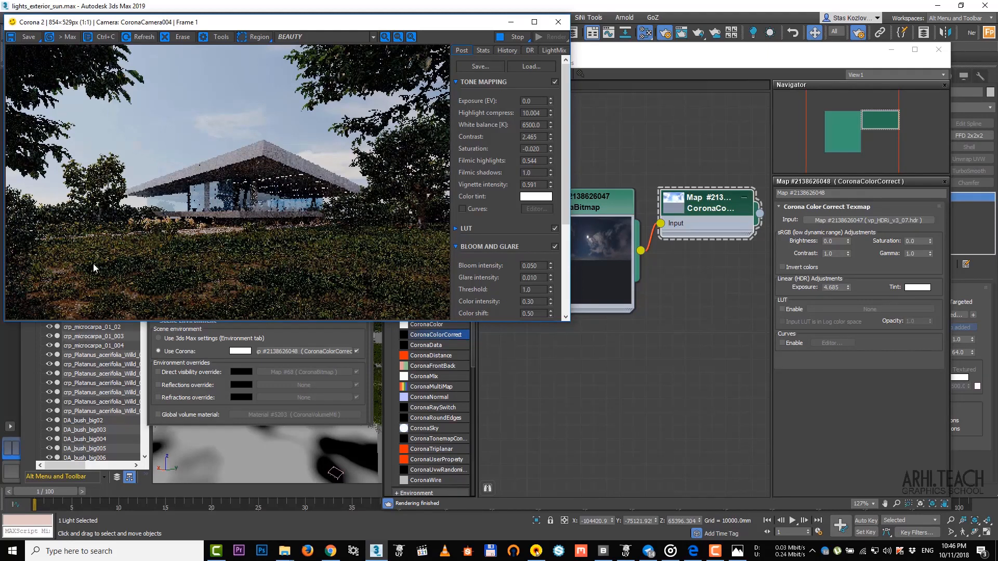
pyautogui.moveTo(37, 309)
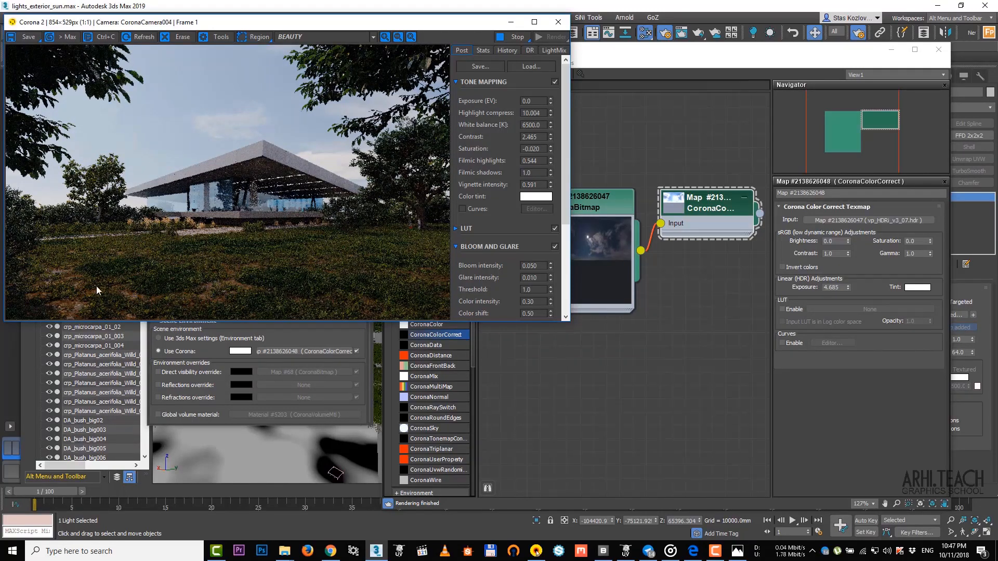
pyautogui.moveTo(685, 125)
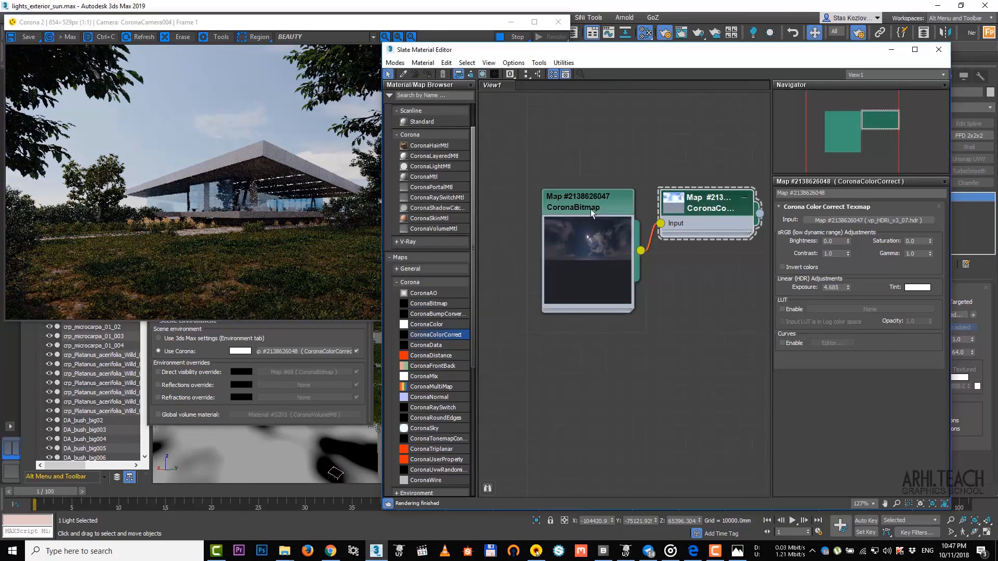
# Step: Set the CoronaBitmap environment rotation to 70.0 degrees to turn the sky and lighting
pyautogui.click(588, 203)
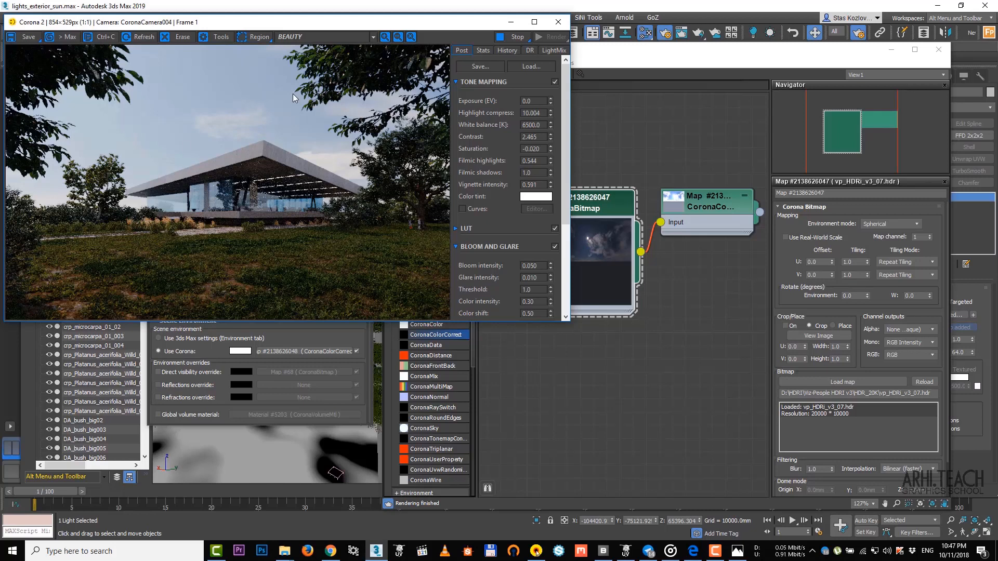
pyautogui.moveTo(598, 121)
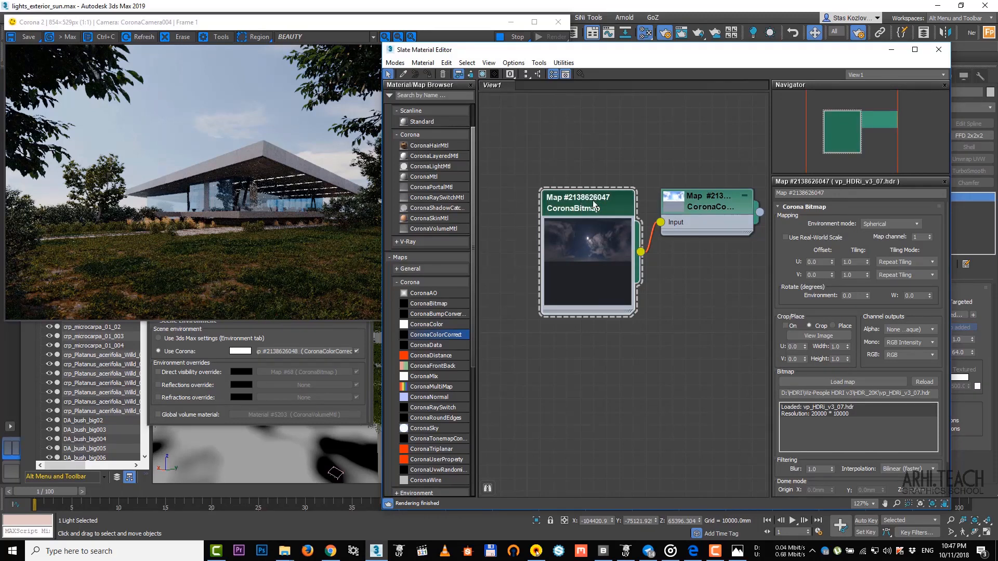
pyautogui.moveTo(424, 49); pyautogui.dragTo(497, 35)
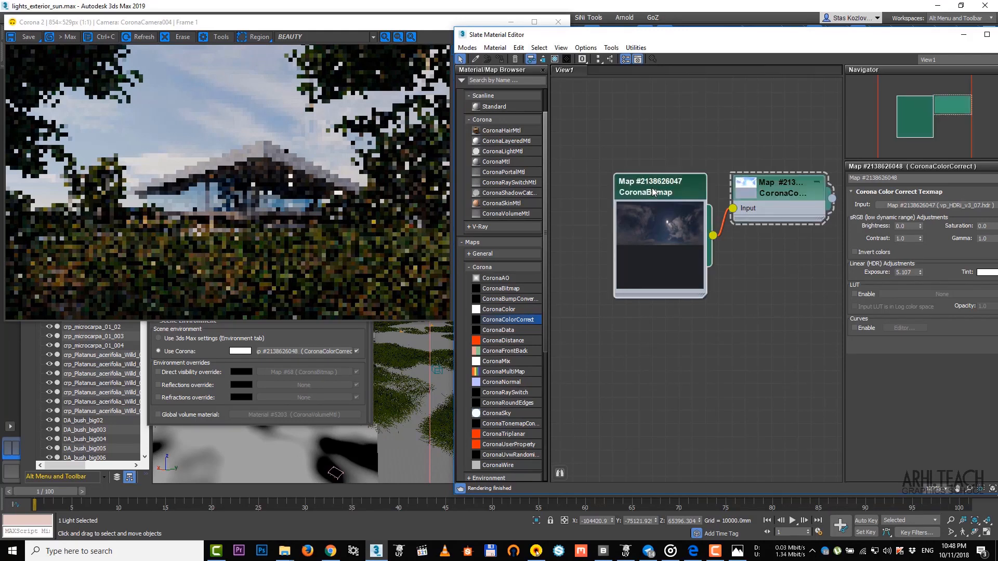
pyautogui.click(658, 187)
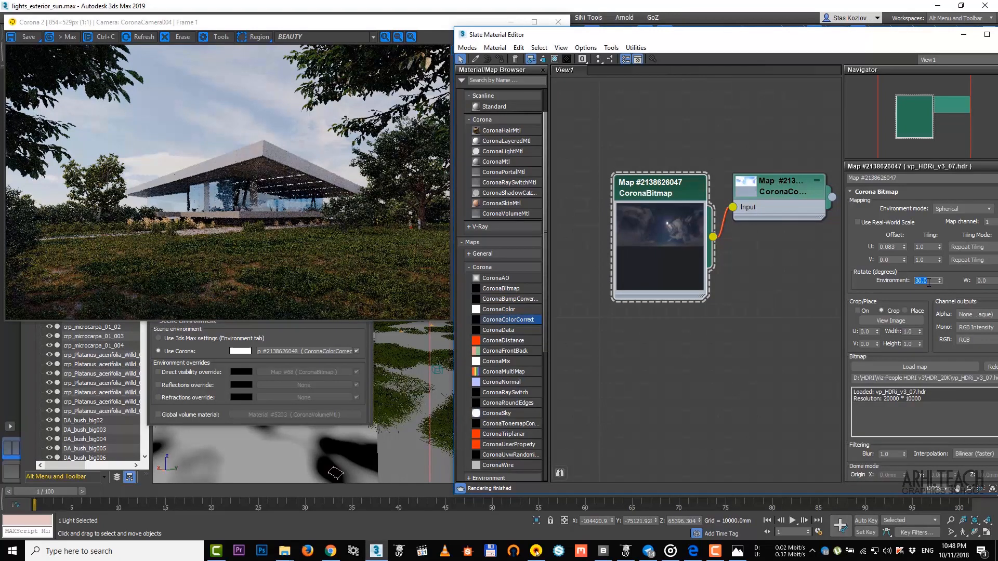
pyautogui.write('70.0')
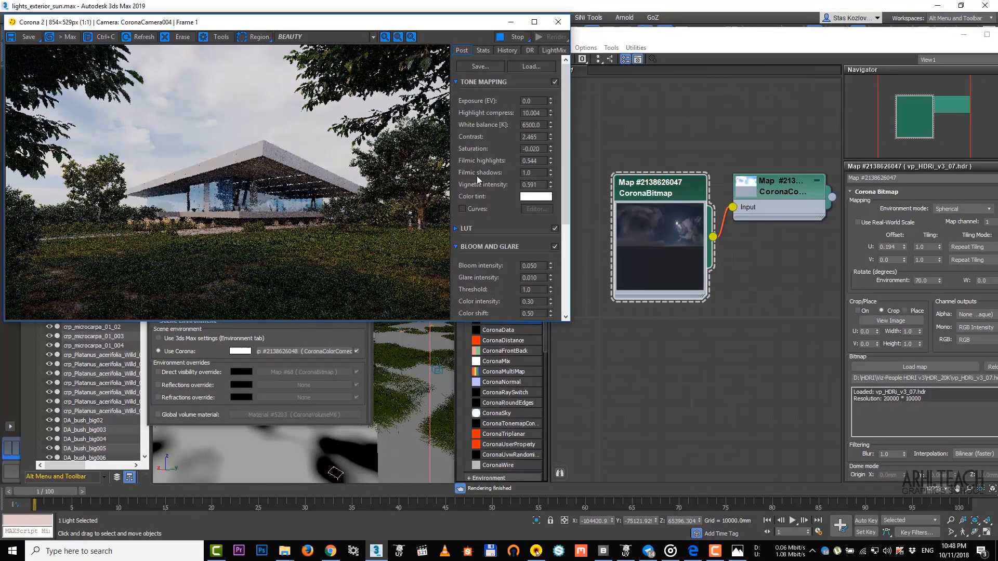
# Step: Raise tone-mapping contrast to about 3.1 and drop filmic shadows to 0 in the VFB
pyautogui.click(550, 135)
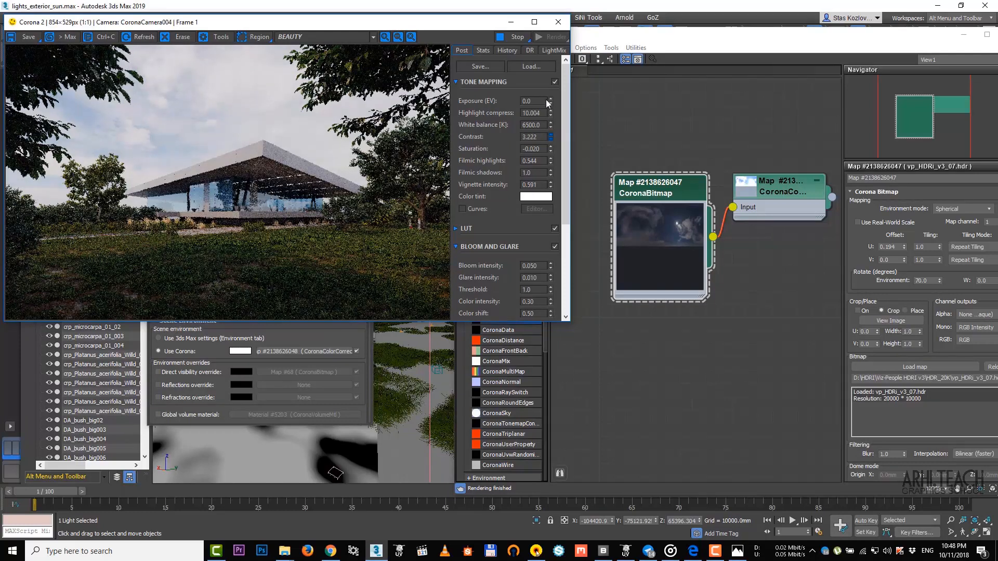
pyautogui.click(550, 139)
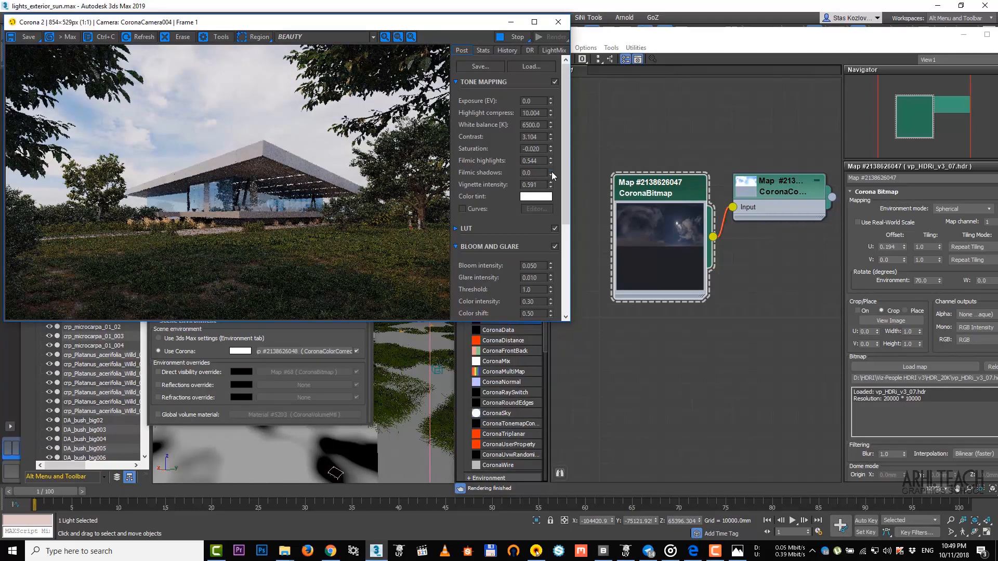
pyautogui.click(551, 171)
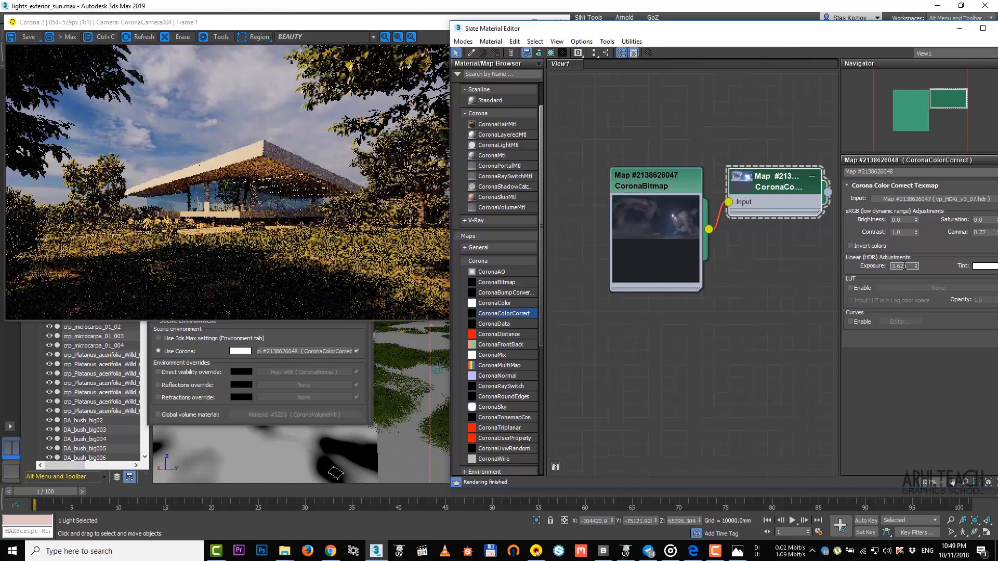
# Step: Enter an HDRI exposure of 4.4 and bring filmic shadows back to 0.776
pyautogui.write('4.4')
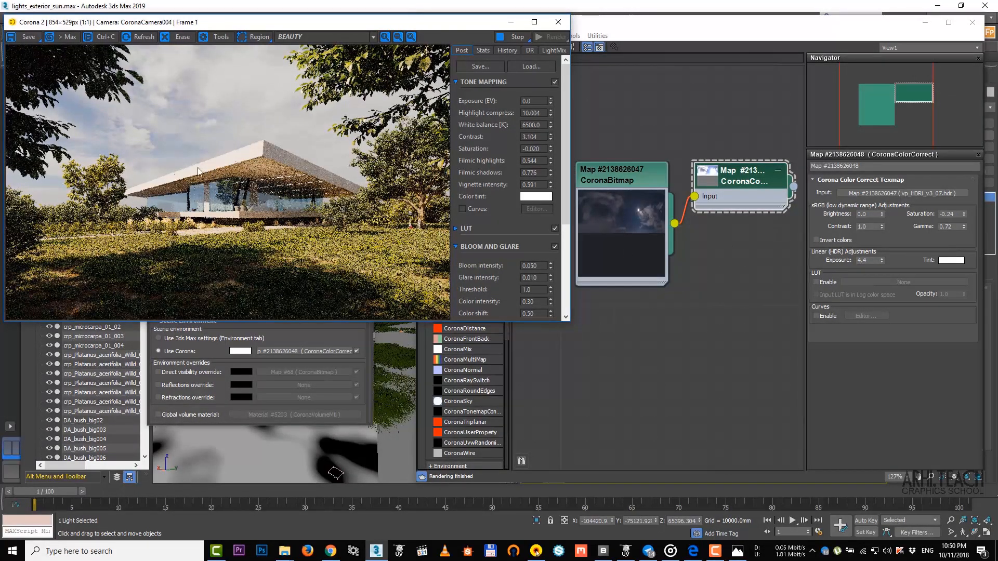
pyautogui.moveTo(304, 123)
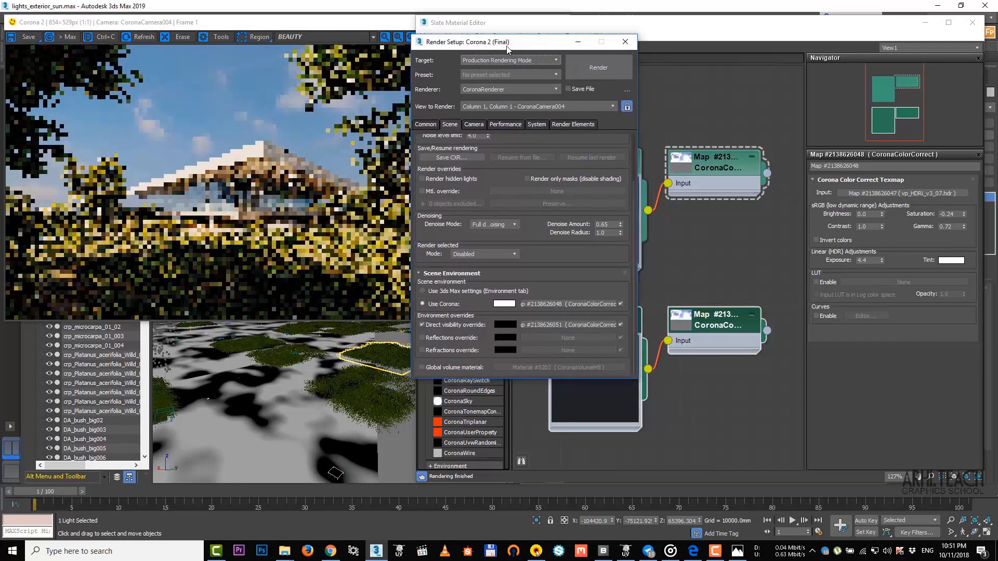
# Step: Copy the CoronaBitmap and CoronaColorCorrect pair and assign it as the direct visibility override
pyautogui.click(626, 42)
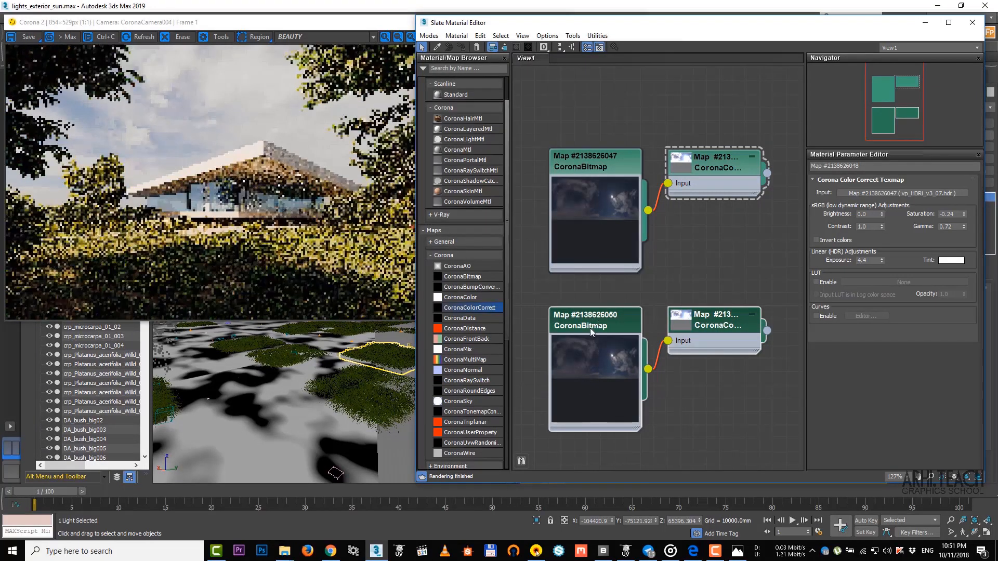
pyautogui.click(589, 320)
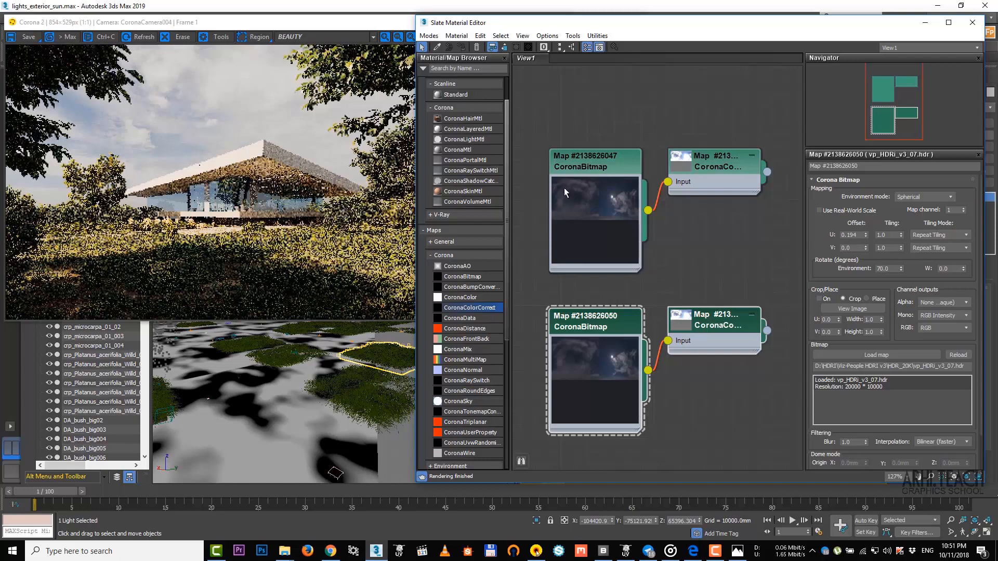
pyautogui.moveTo(561, 407)
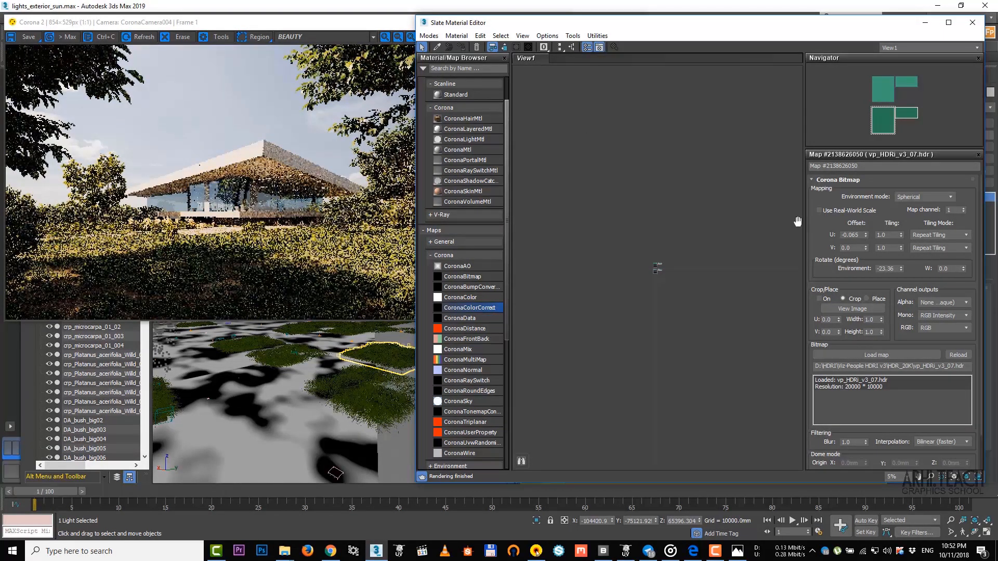
pyautogui.moveTo(868, 258)
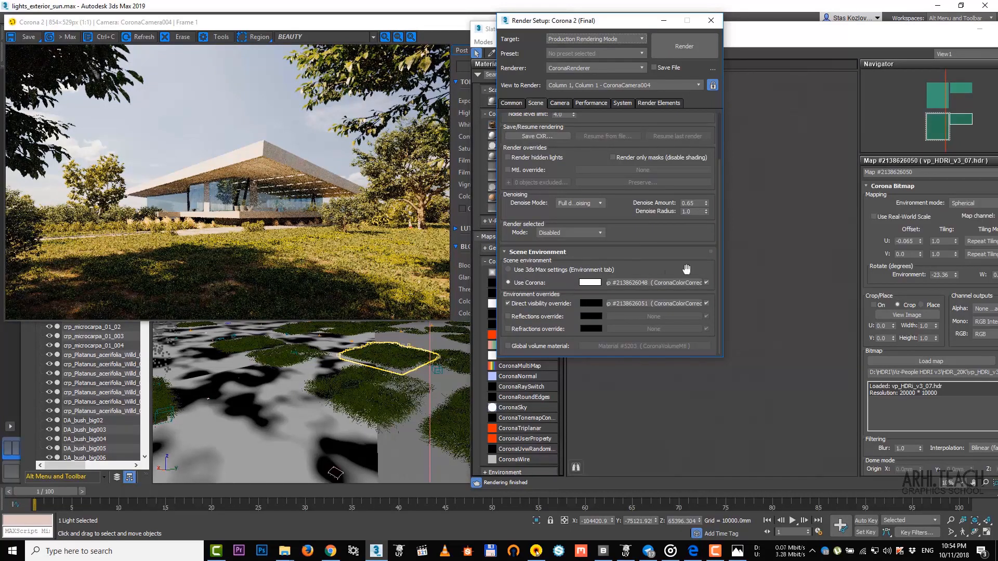
# Step: Enable a black direct visibility override in Scene Environment and re-render the building
pyautogui.click(507, 304)
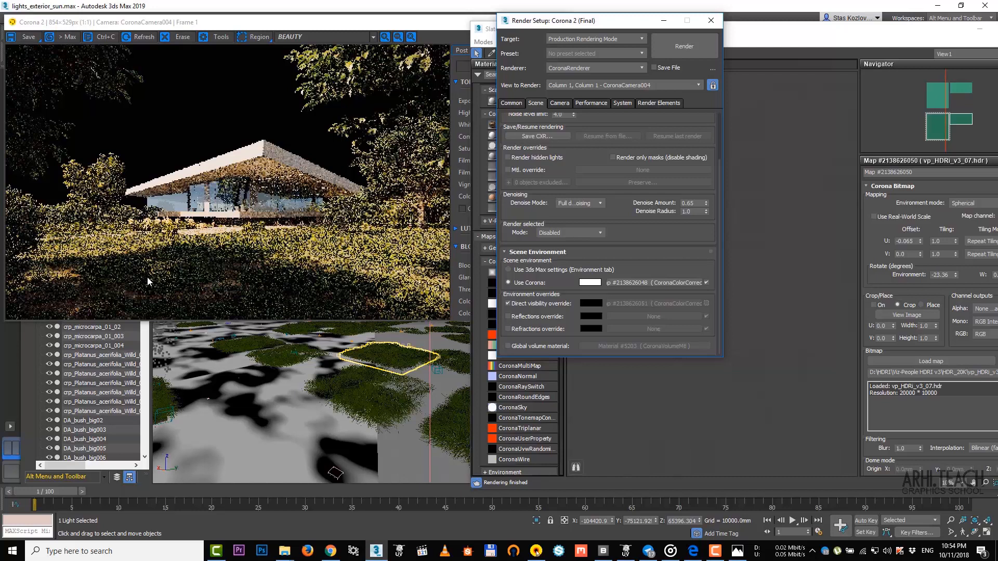
pyautogui.moveTo(210, 38)
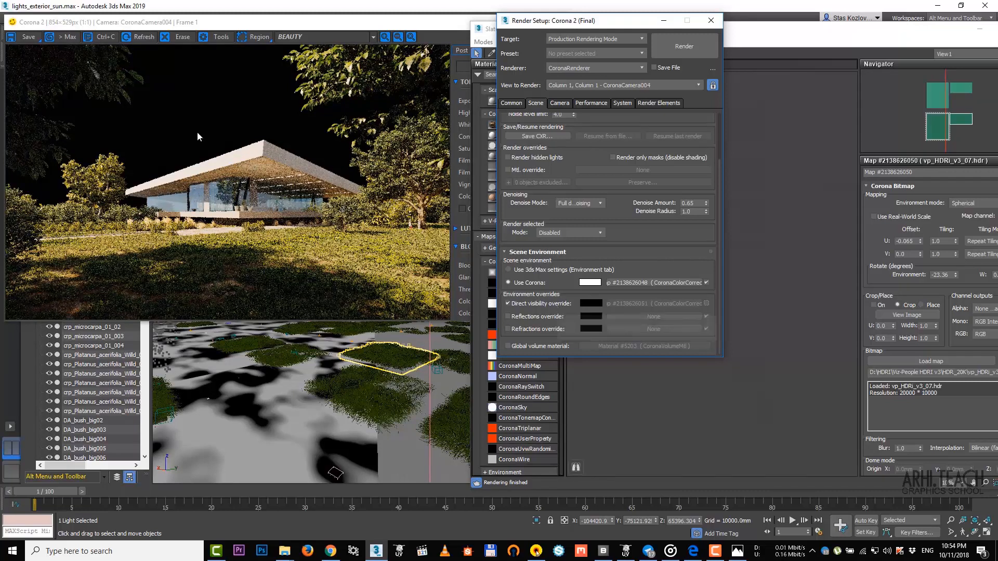
pyautogui.moveTo(164, 99)
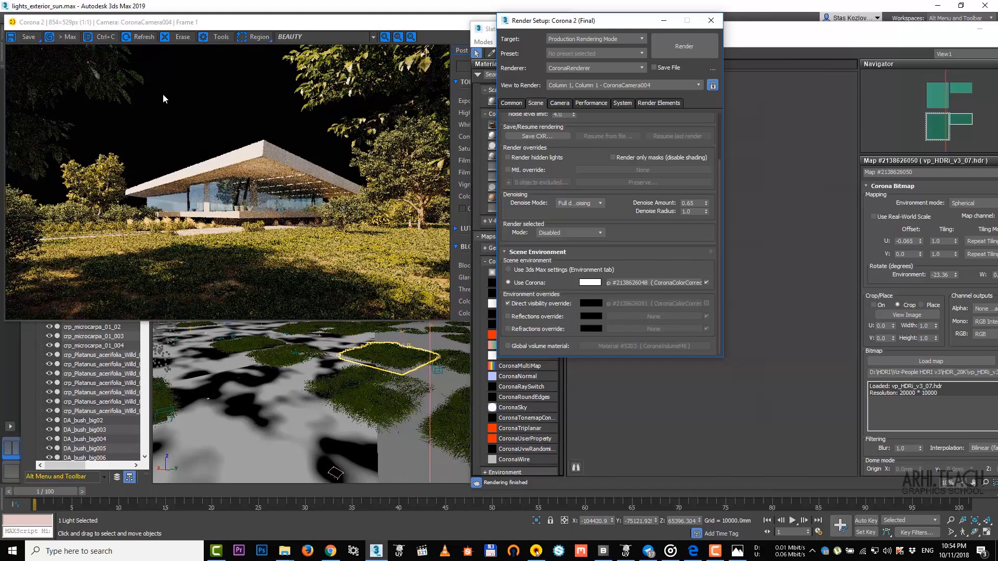